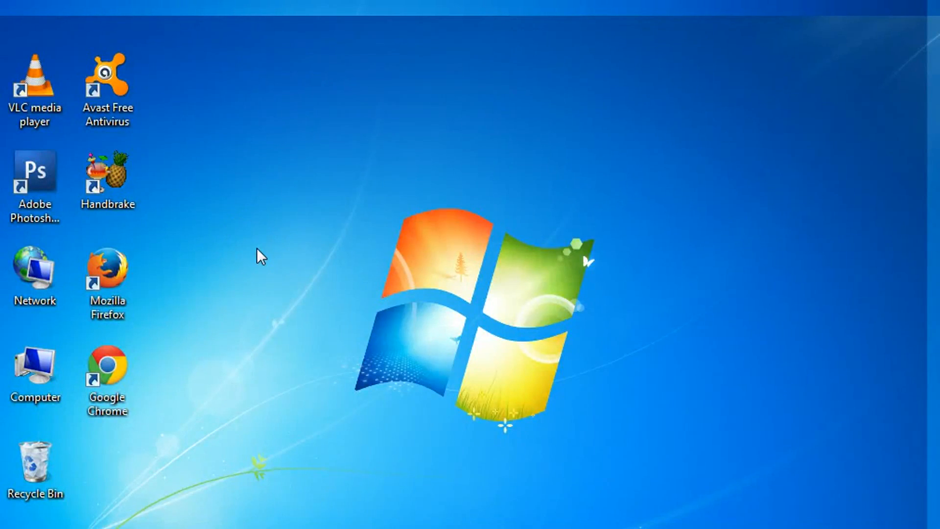
# Step: Launch Chrome from the desktop shortcut and load twitter.com from the address bar
pyautogui.doubleClick(107, 367)
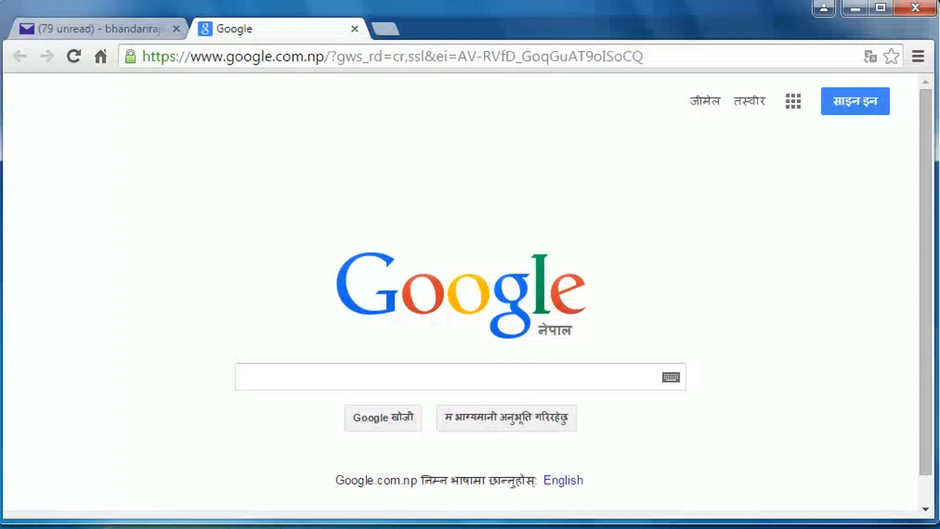
pyautogui.click(390, 57)
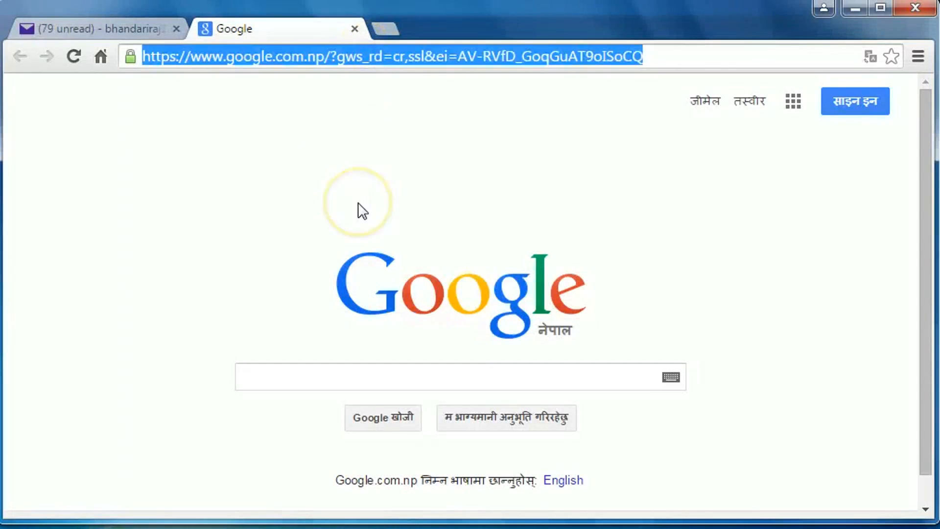
pyautogui.write('twitter.com')
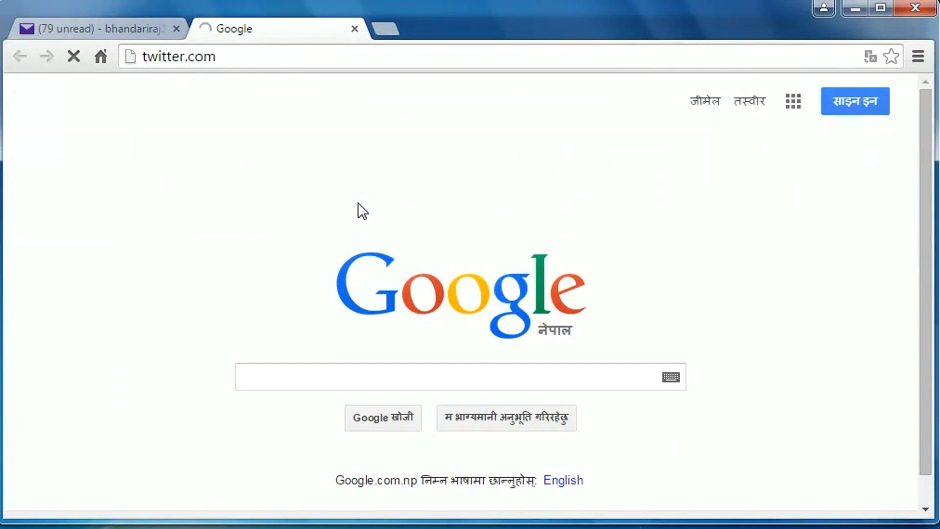
pyautogui.press('Return')
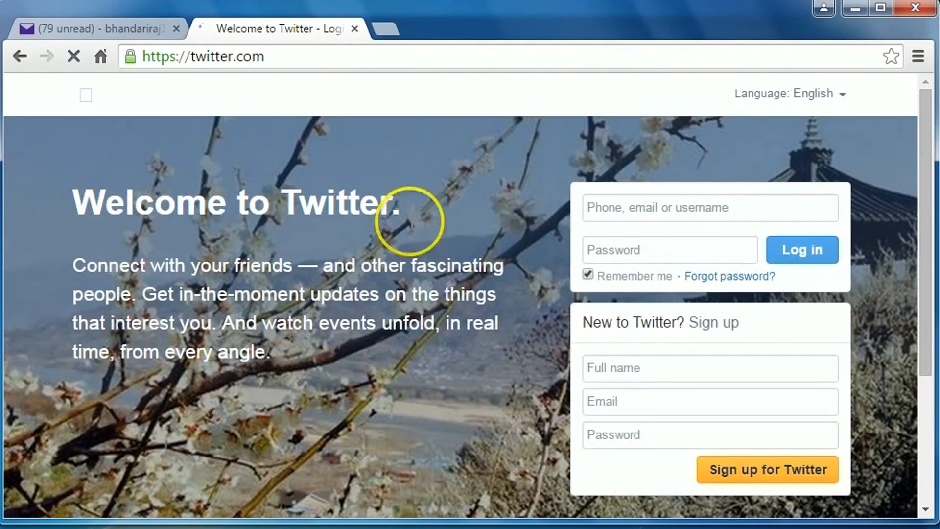
pyautogui.moveTo(717, 223)
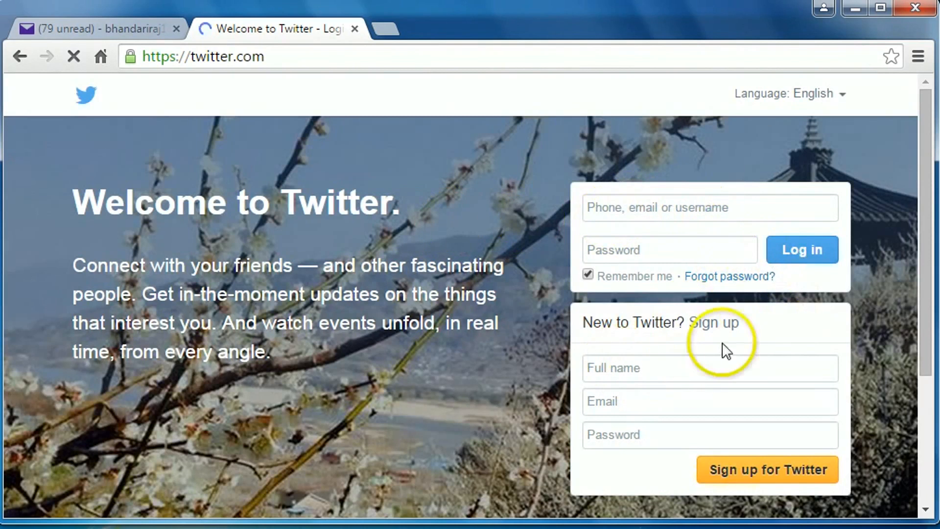
pyautogui.moveTo(634, 358)
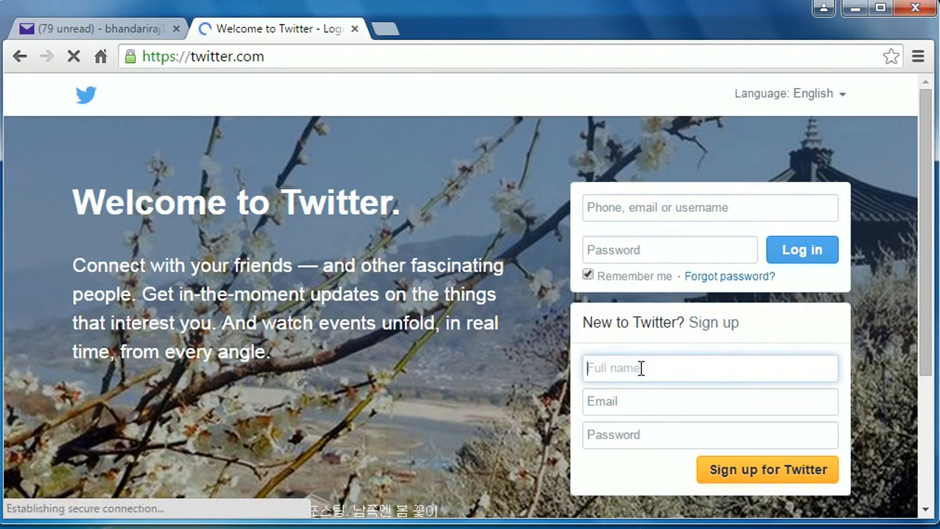
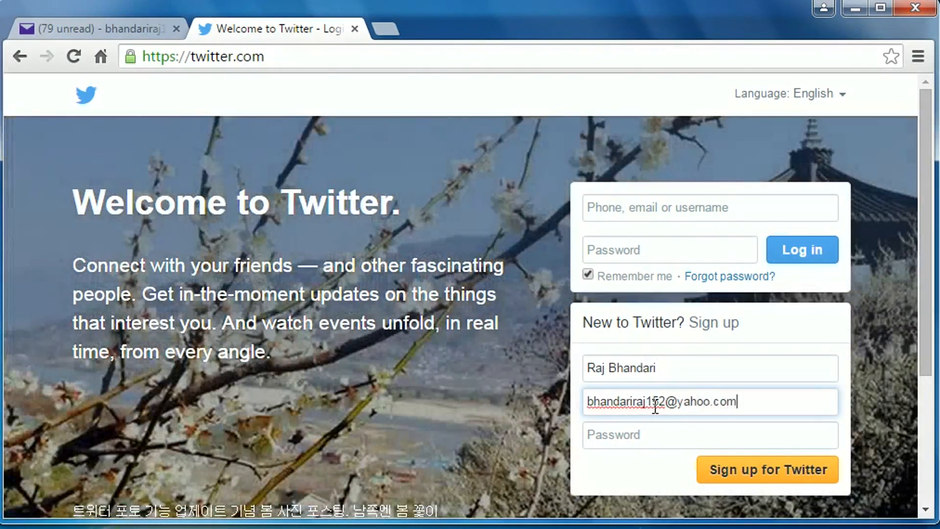
# Step: Enter the password and submit the 'Sign up for Twitter' form
pyautogui.click(659, 435)
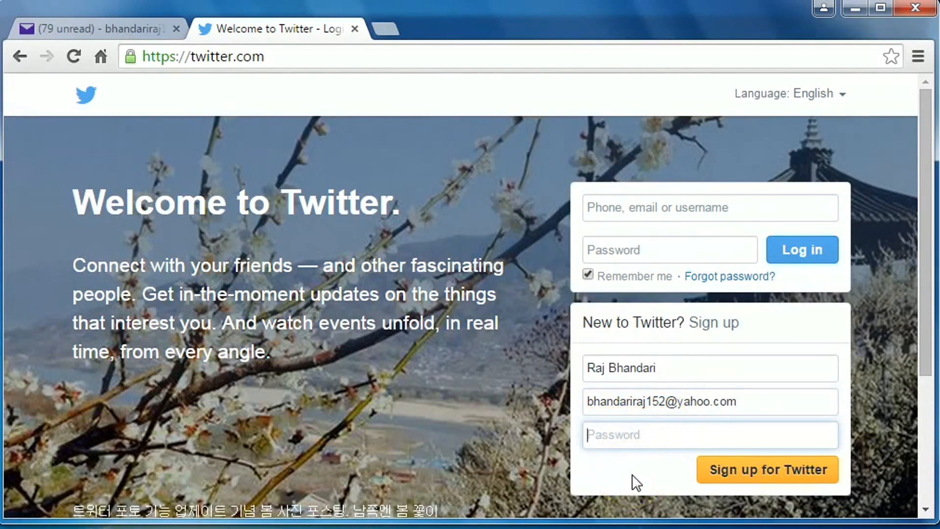
pyautogui.write('password')
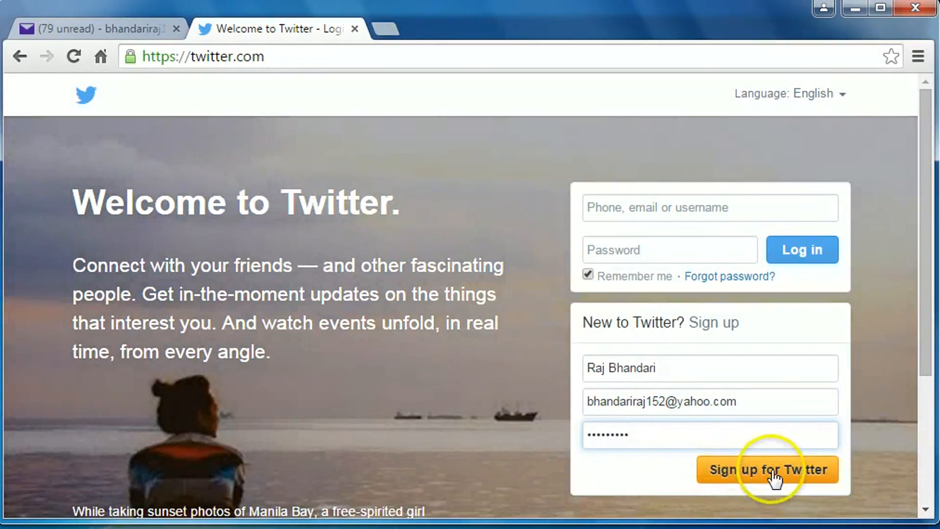
pyautogui.click(768, 469)
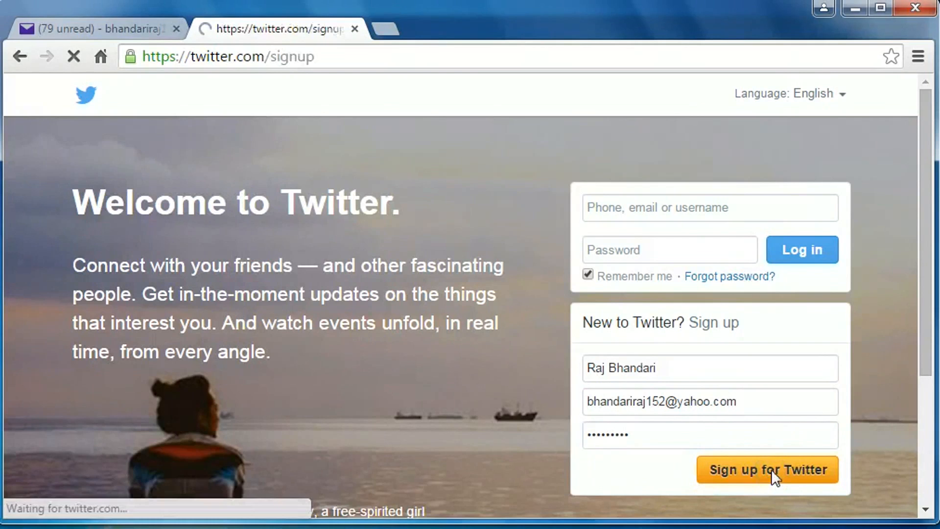
# Step: Decline Chrome's offer to save the password
pyautogui.click(767, 468)
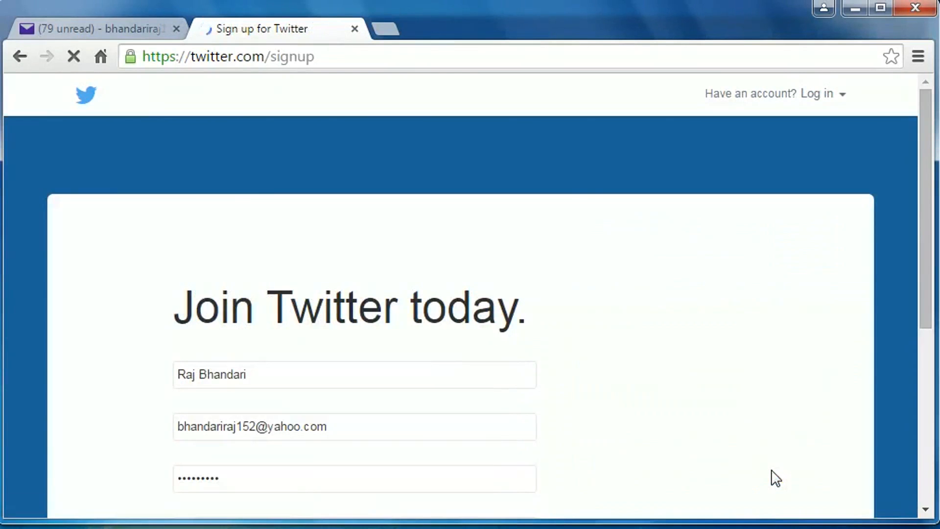
pyautogui.scroll(-3)
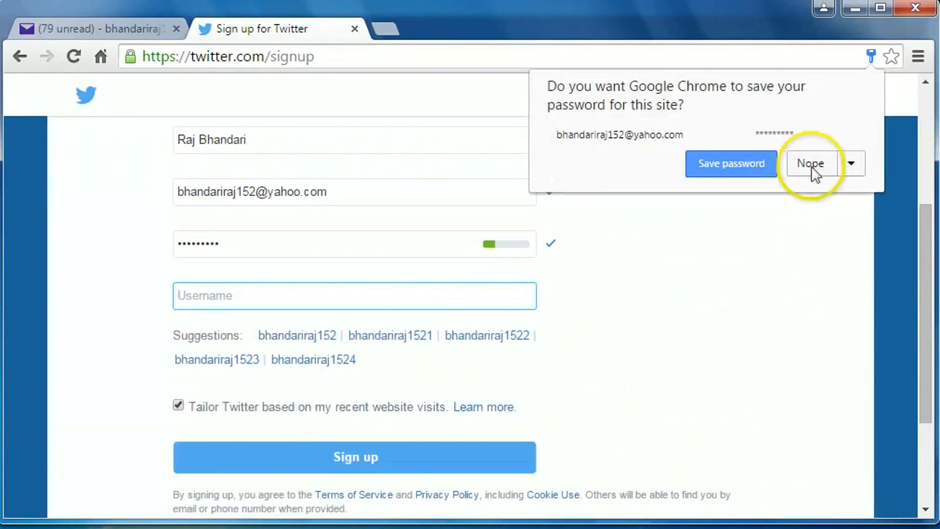
pyautogui.click(811, 164)
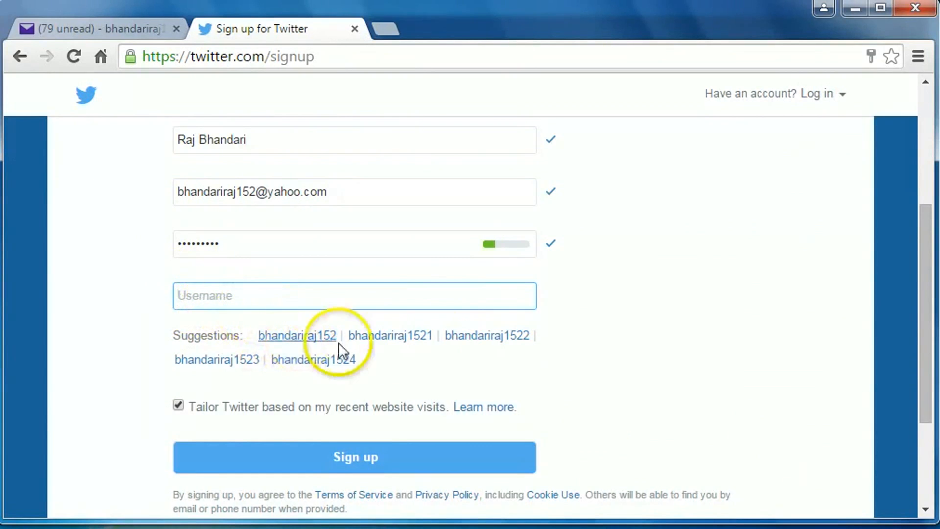
pyautogui.moveTo(285, 383)
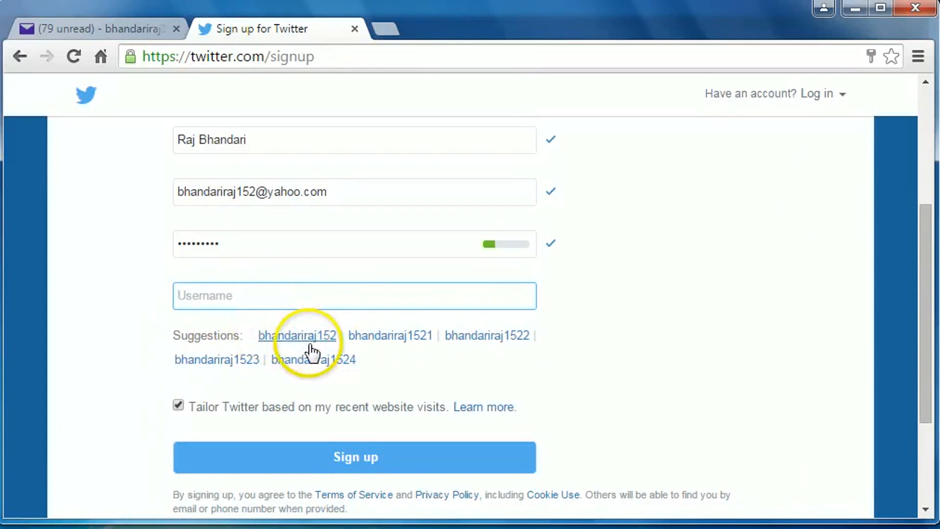
pyautogui.moveTo(316, 340)
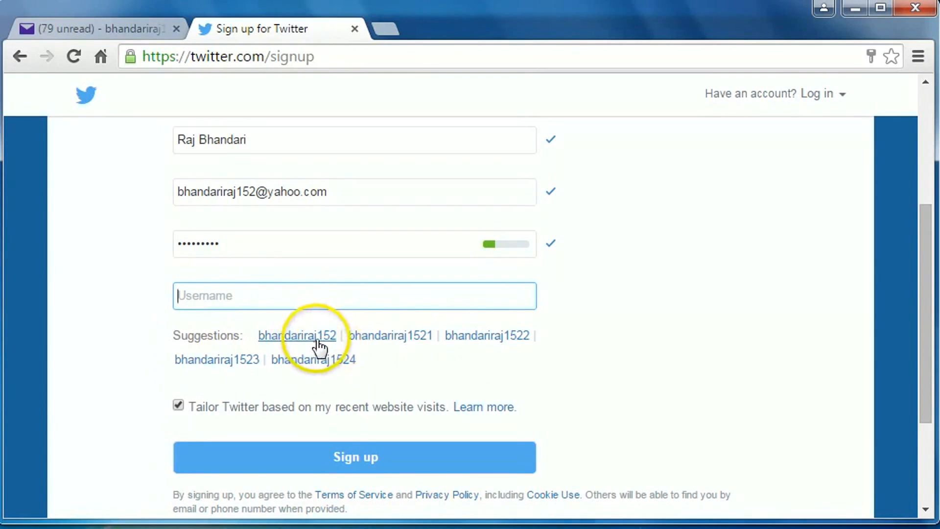
# Step: Accept the first suggested username and complete the sign-up
pyautogui.click(295, 335)
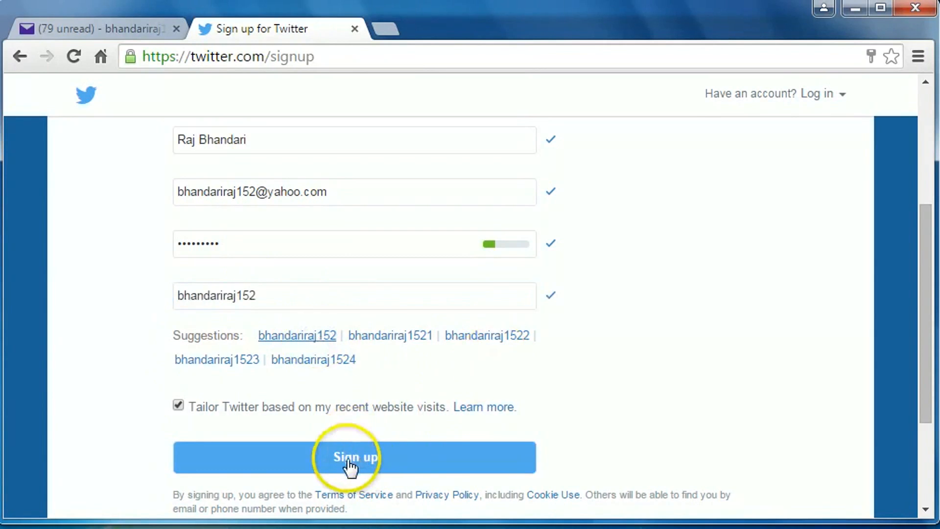
pyautogui.click(354, 456)
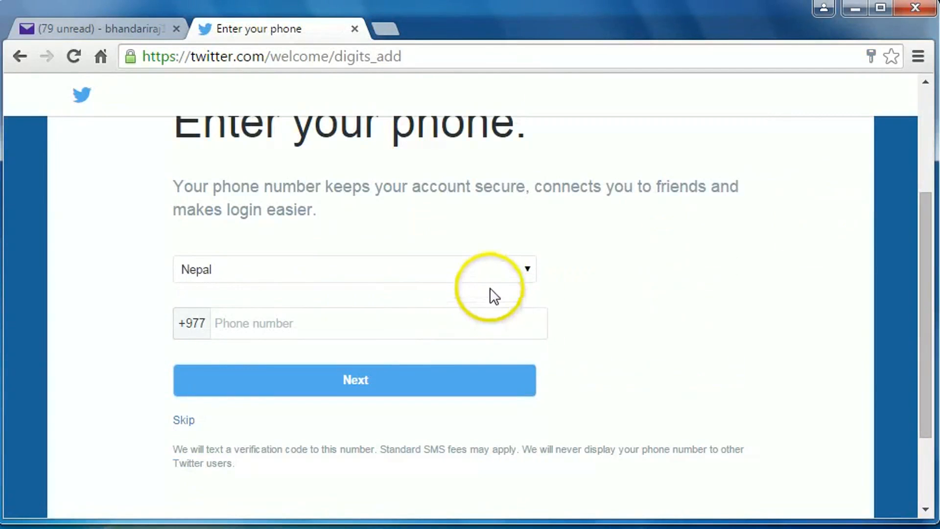
pyautogui.moveTo(364, 332)
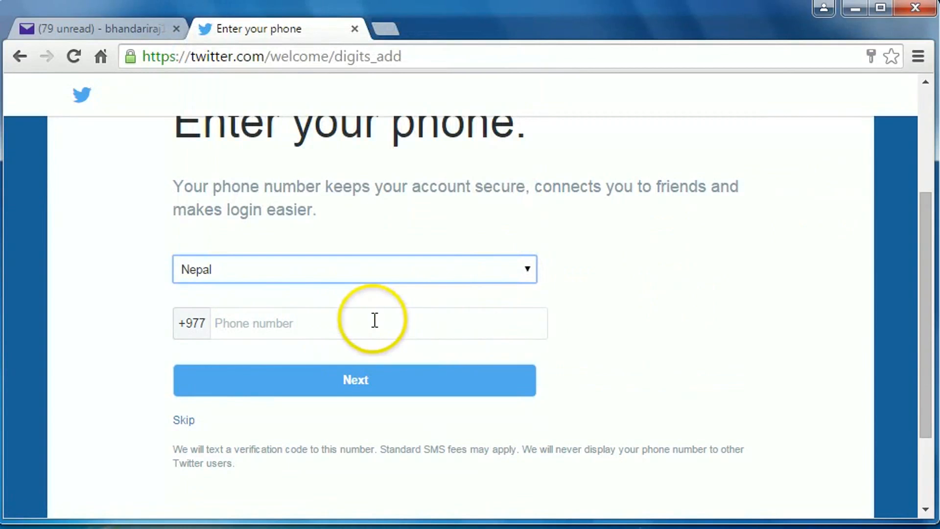
pyautogui.moveTo(231, 300)
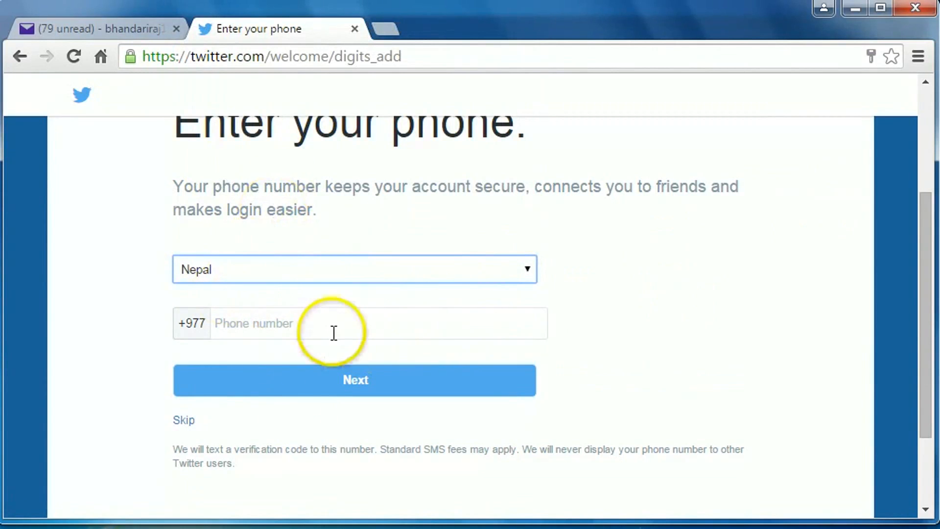
pyautogui.moveTo(183, 420)
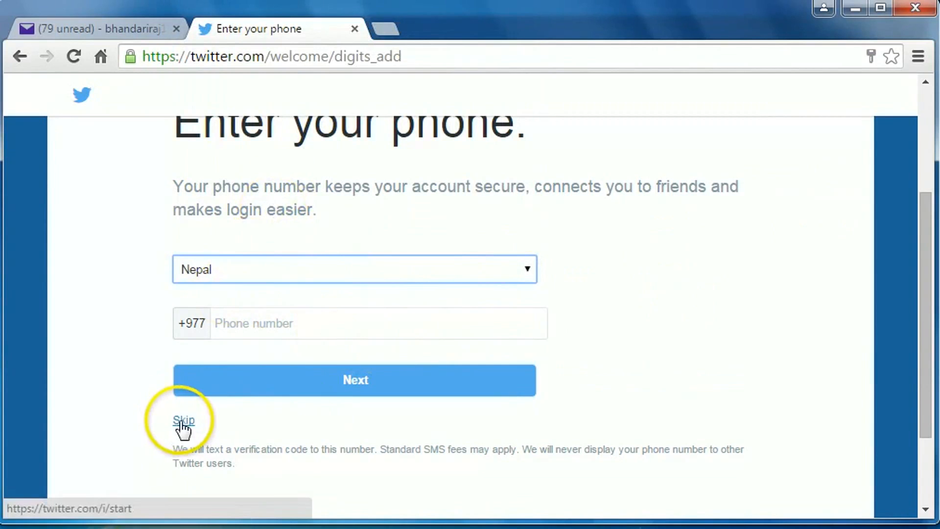
pyautogui.click(184, 420)
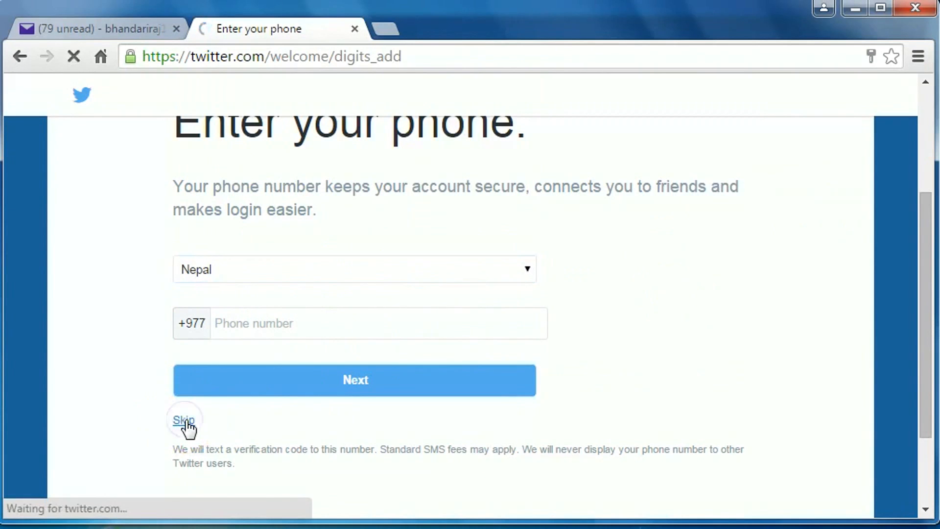
pyautogui.click(184, 419)
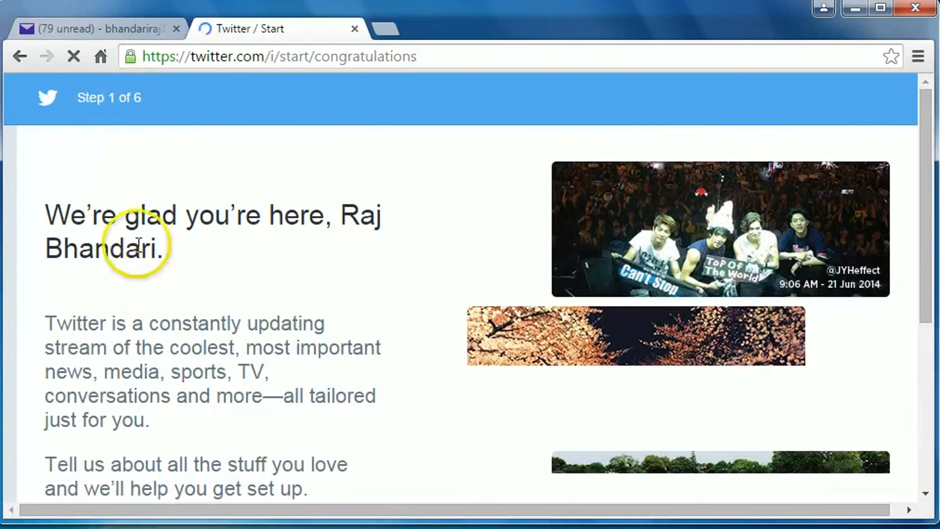
# Step: Start the guided setup with 'Let's go!', reaching the interests step
pyautogui.scroll(-3)
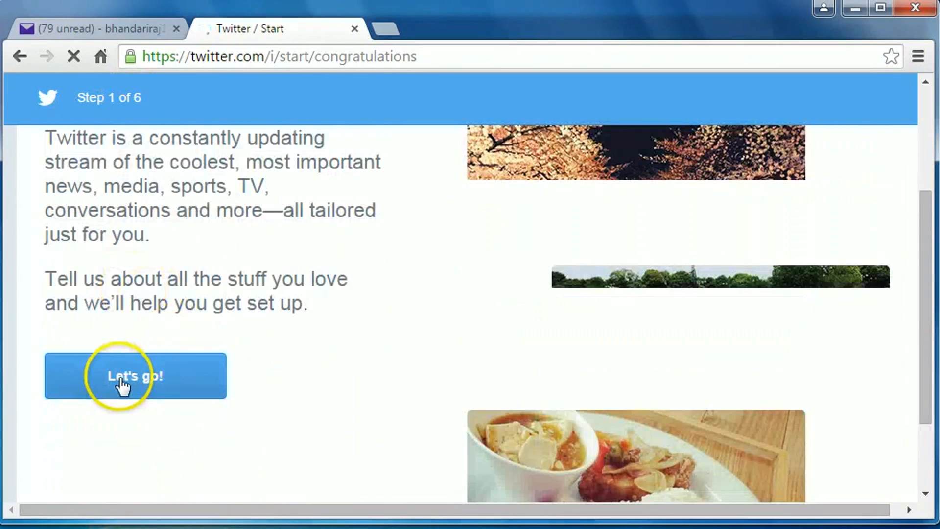
pyautogui.click(135, 376)
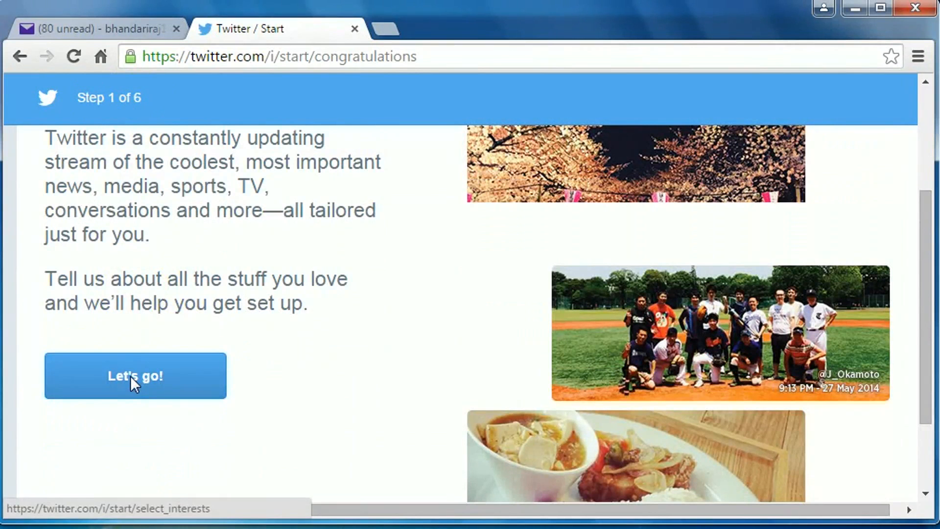
pyautogui.click(135, 376)
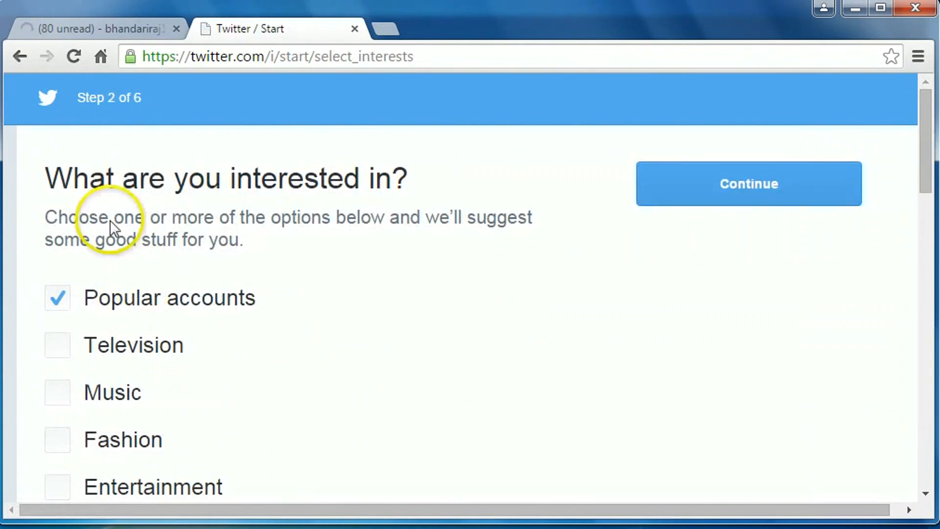
pyautogui.moveTo(273, 183)
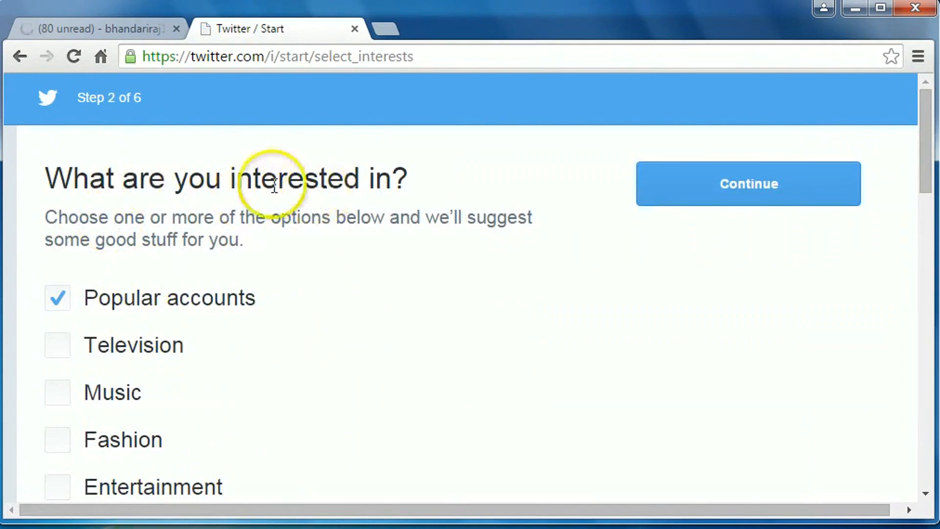
pyautogui.moveTo(379, 220)
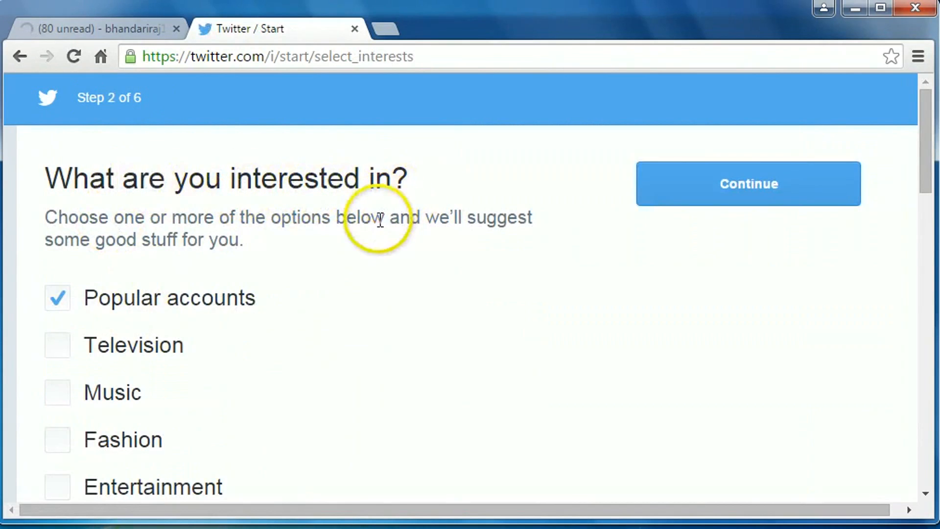
pyautogui.moveTo(379, 399)
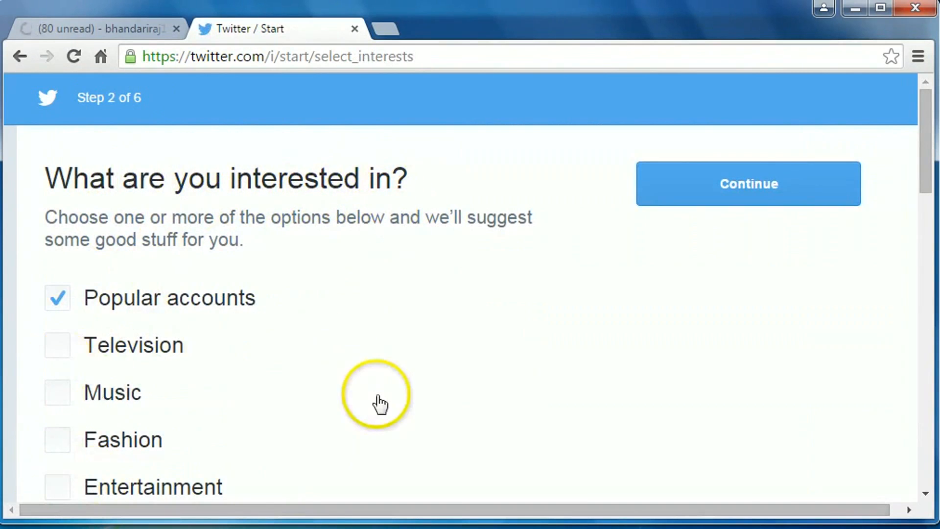
# Step: Tick Music, Sports and Entertainment as interests and untick Popular accounts
pyautogui.scroll(-3)
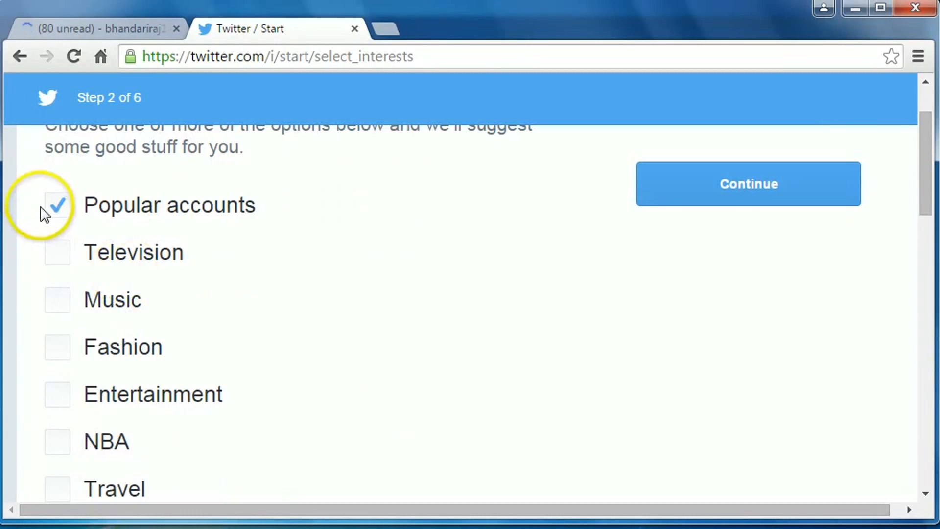
pyautogui.click(58, 300)
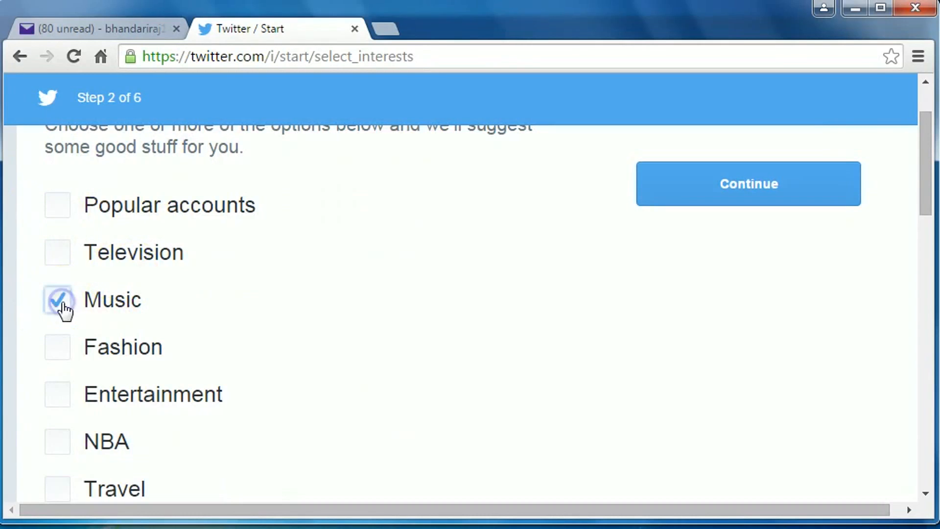
pyautogui.scroll(-3)
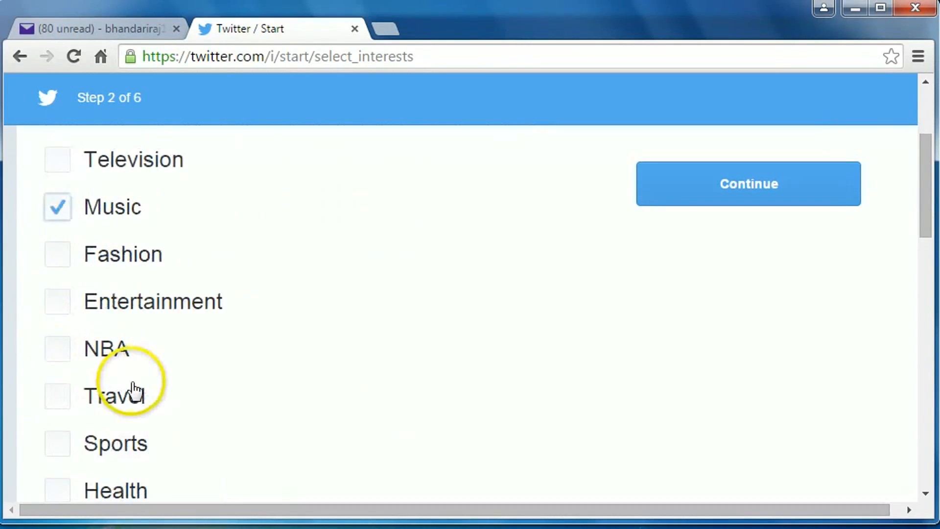
pyautogui.click(57, 442)
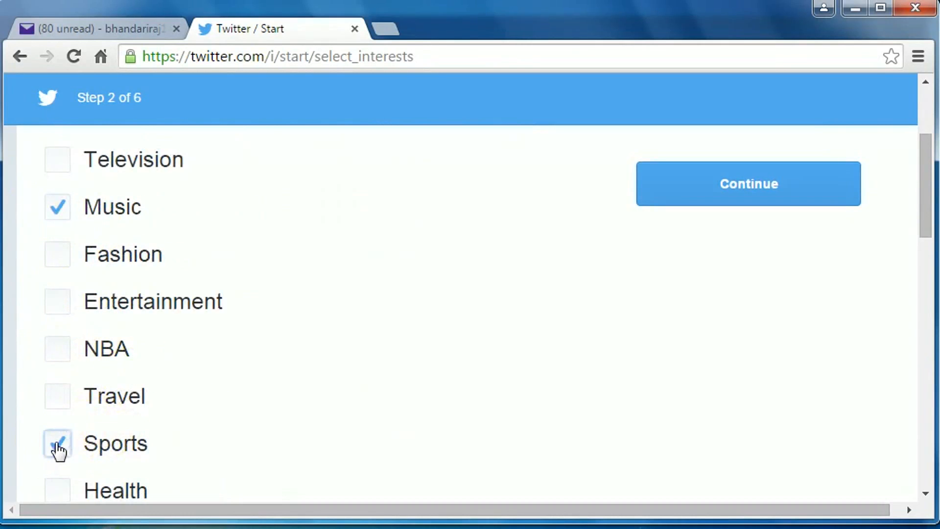
pyautogui.click(57, 442)
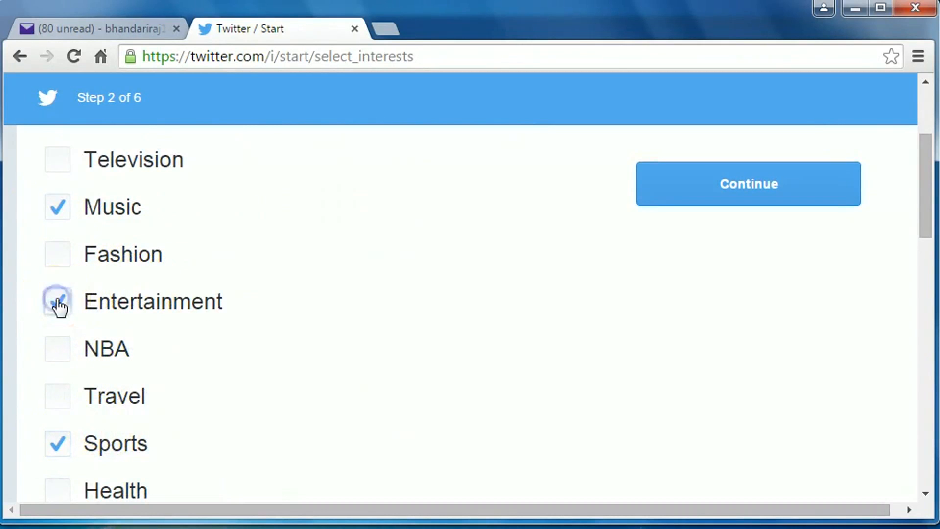
pyautogui.click(57, 301)
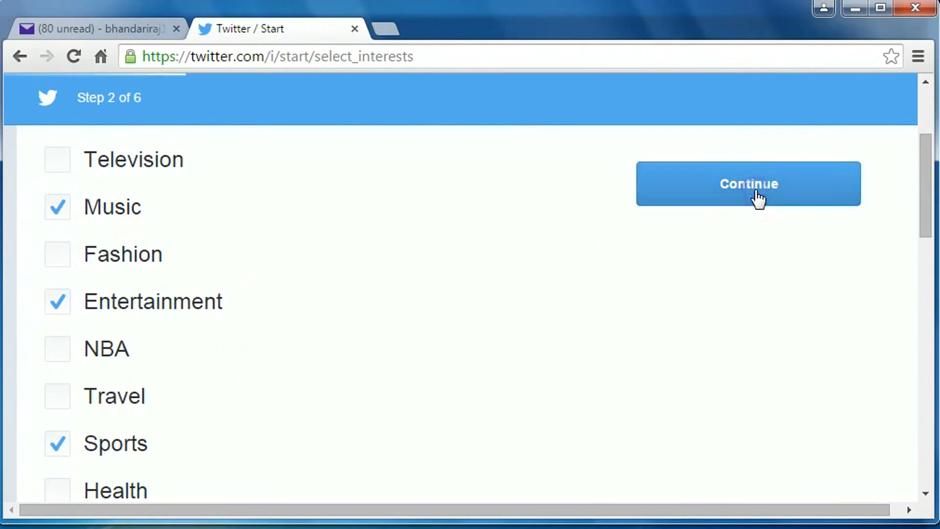
# Step: Continue with the chosen interests to the suggested accounts step
pyautogui.click(747, 184)
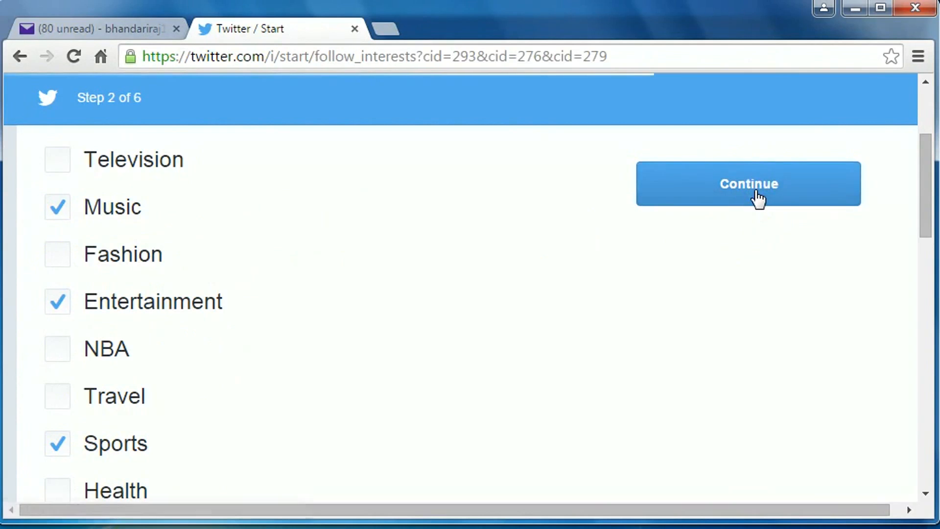
pyautogui.click(747, 183)
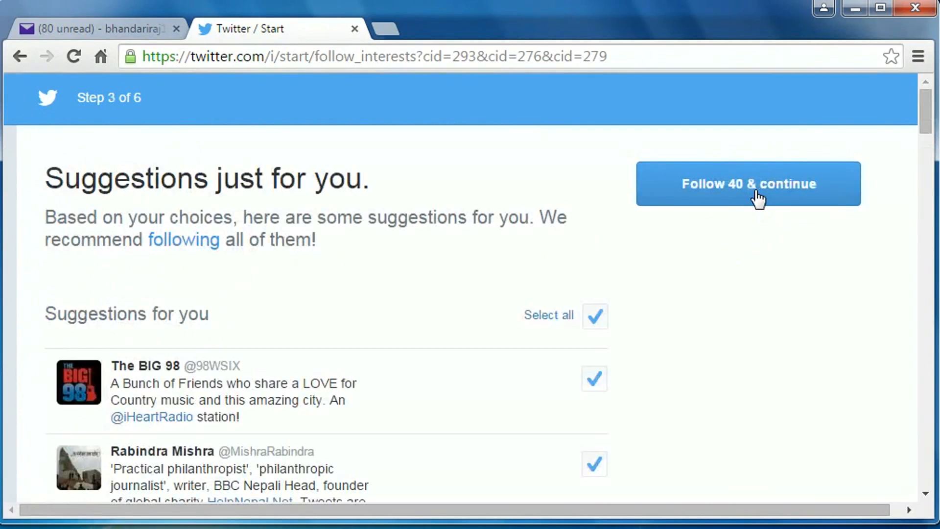
pyautogui.moveTo(641, 250)
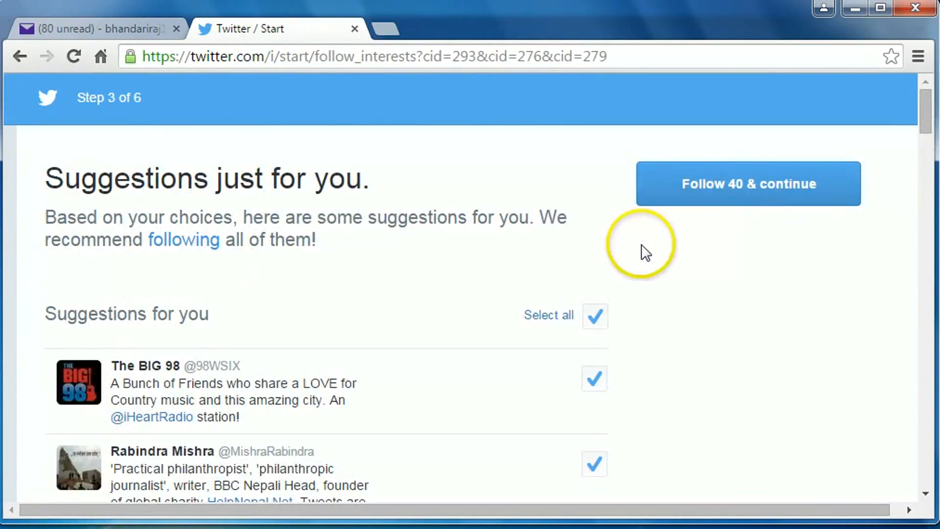
pyautogui.moveTo(644, 251)
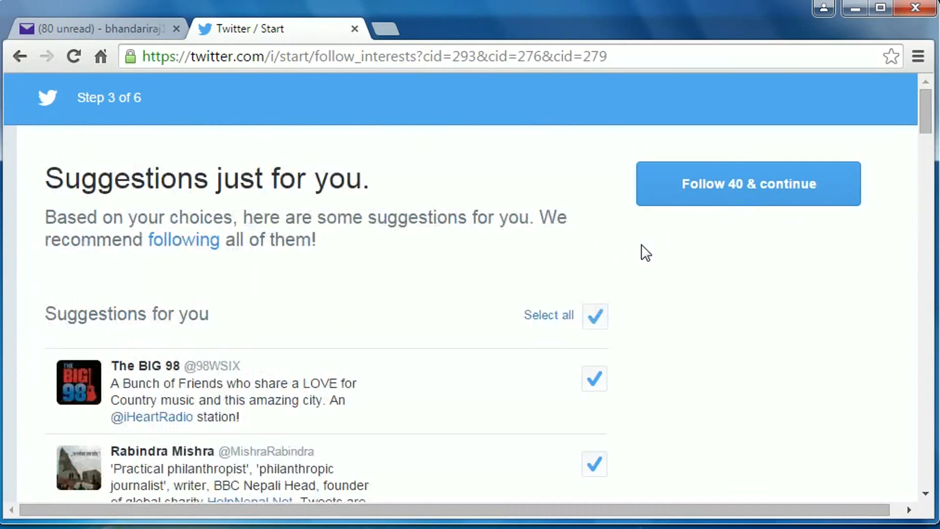
pyautogui.moveTo(227, 338)
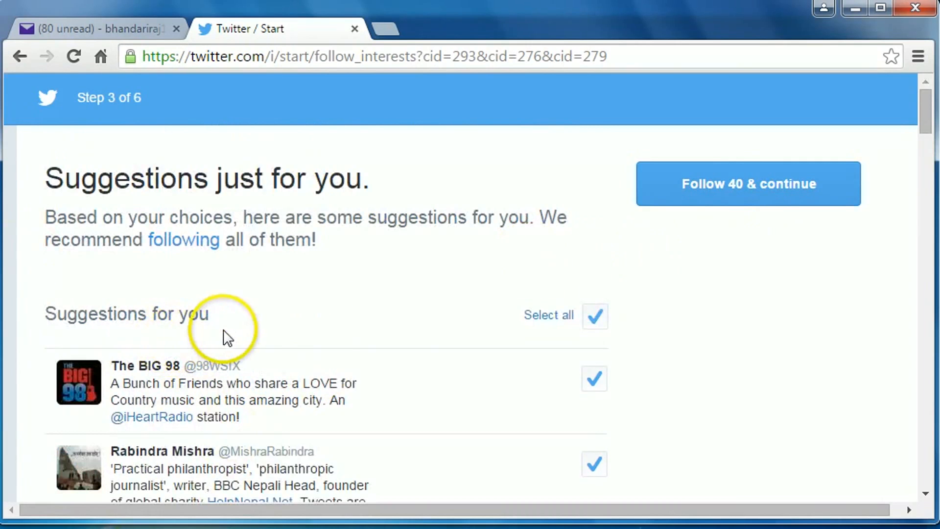
pyautogui.moveTo(388, 370)
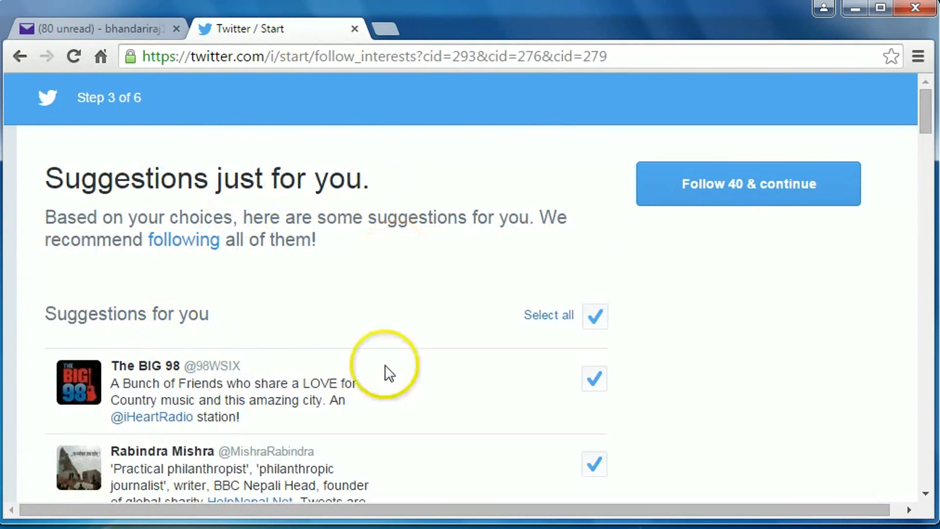
pyautogui.scroll(-3)
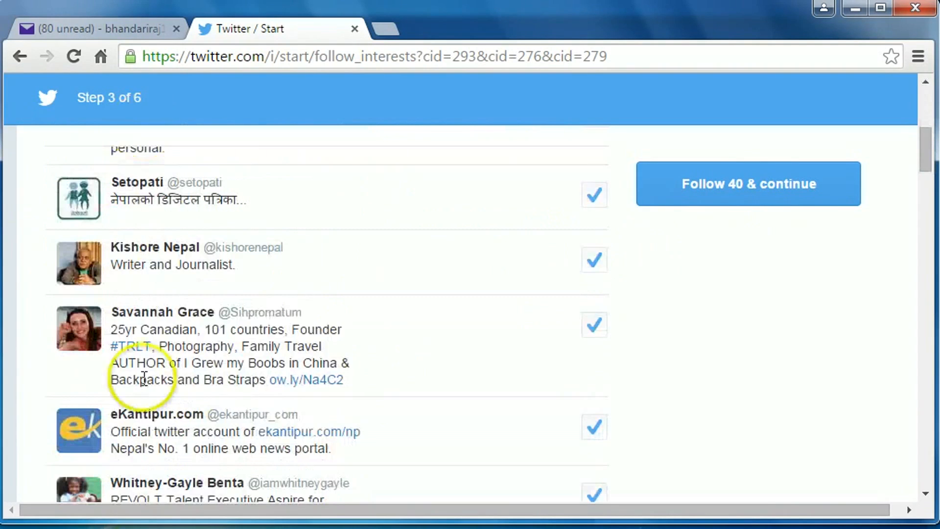
pyautogui.scroll(-3)
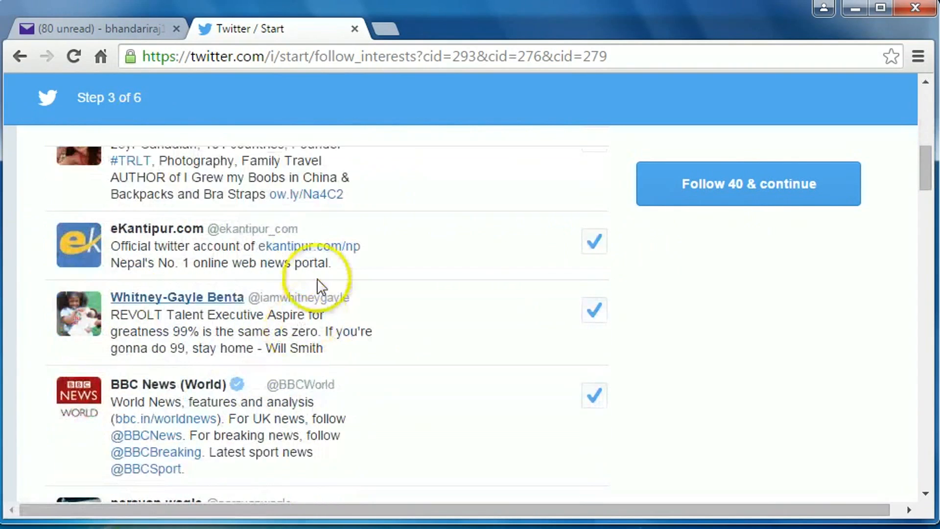
pyautogui.scroll(-3)
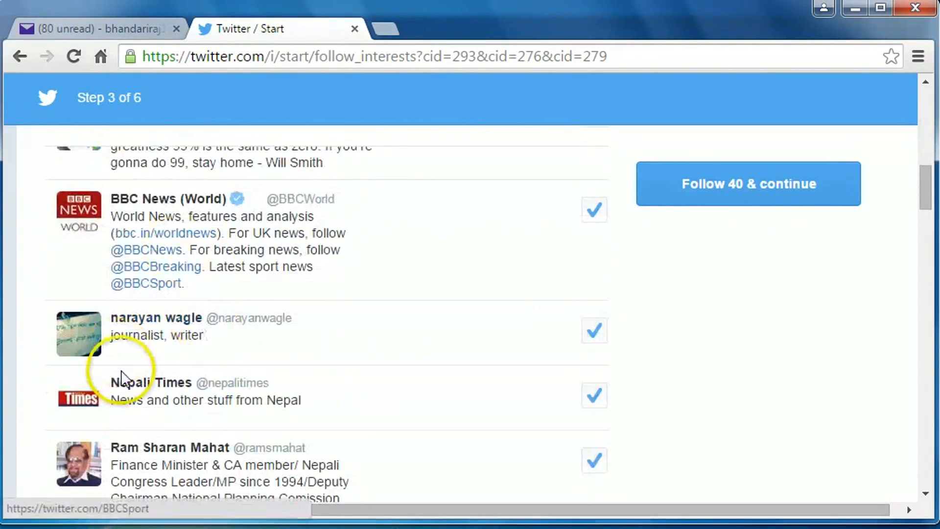
pyautogui.scroll(-3)
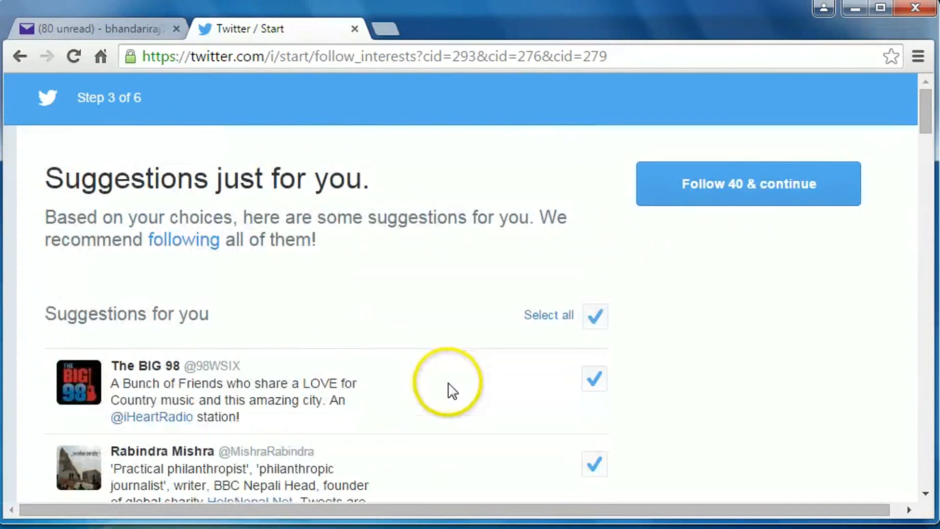
# Step: Untick all suggestions, then select Ram Sharan Mahat and BBC Nepali to follow
pyautogui.click(594, 315)
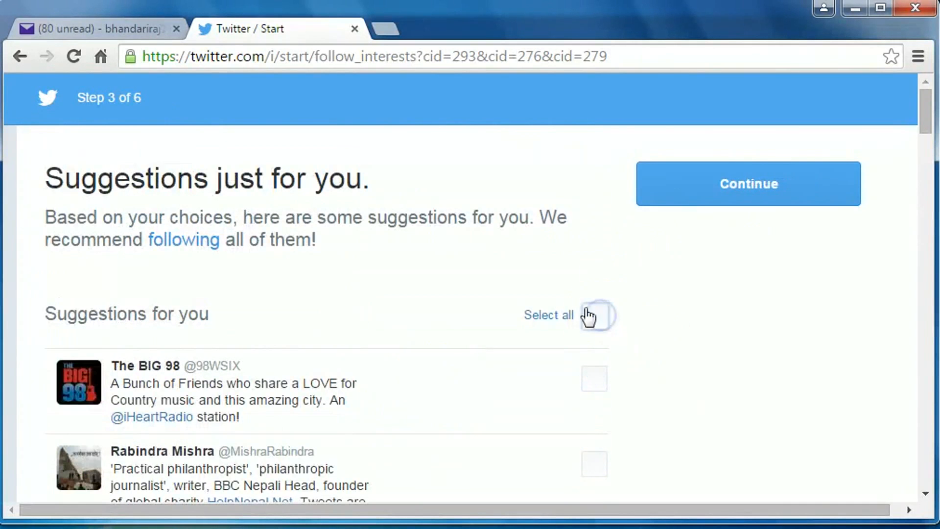
pyautogui.scroll(-3)
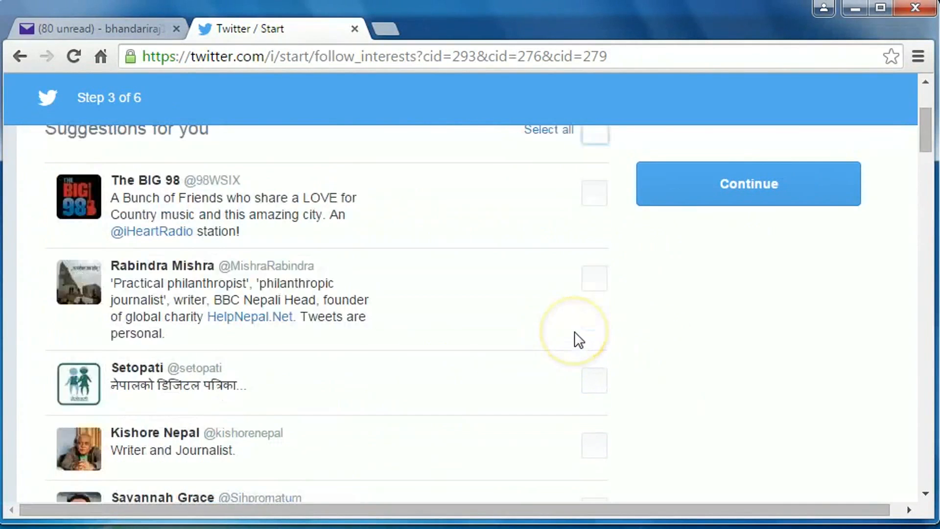
pyautogui.scroll(-3)
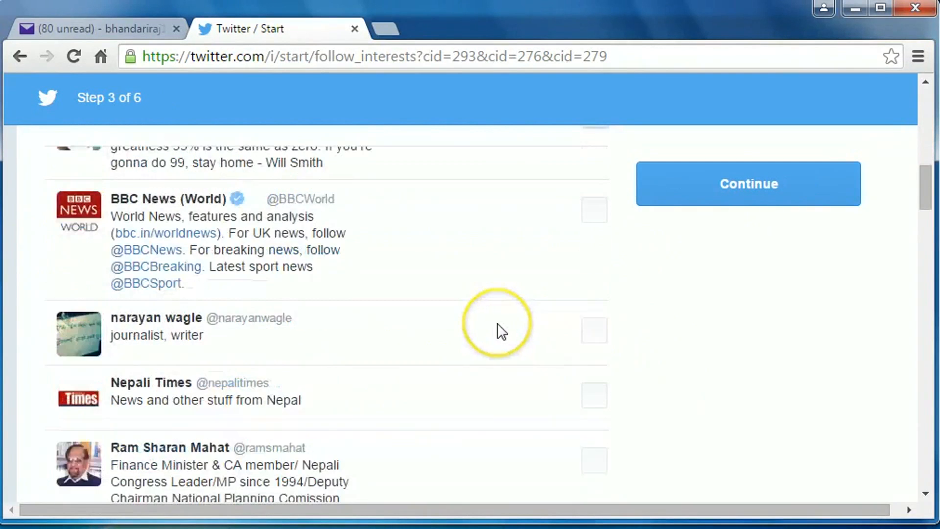
pyautogui.scroll(-3)
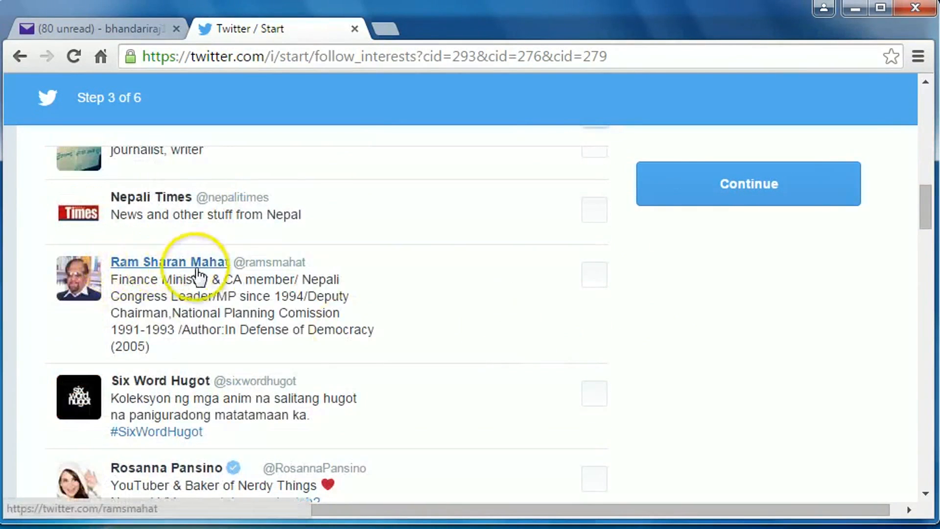
pyautogui.click(594, 274)
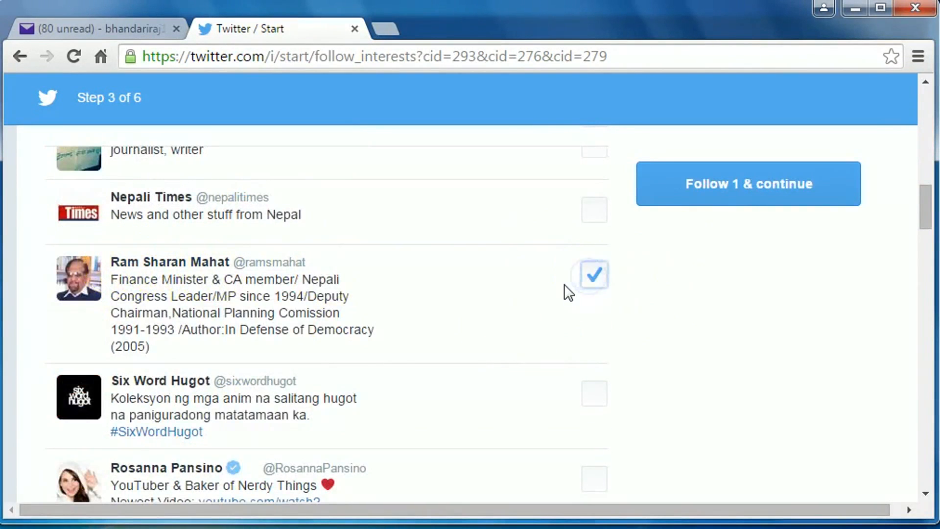
pyautogui.scroll(-3)
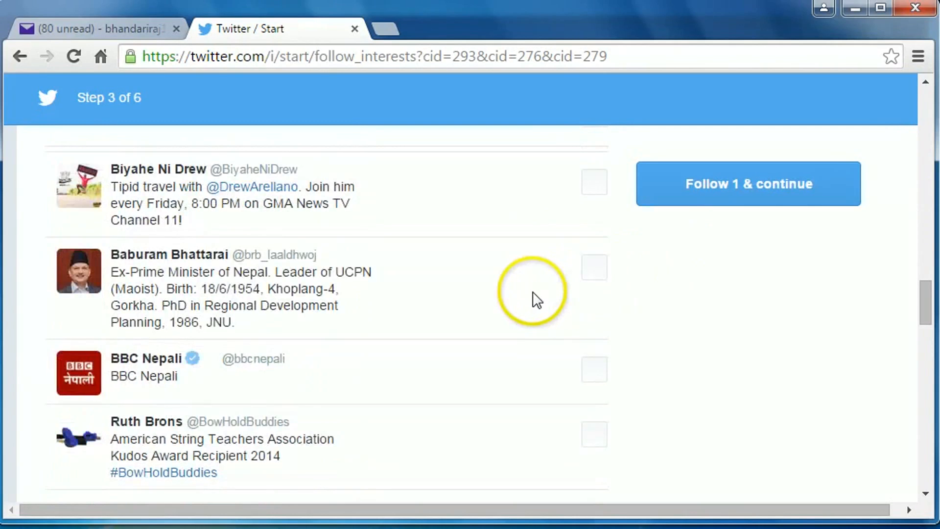
pyautogui.scroll(-3)
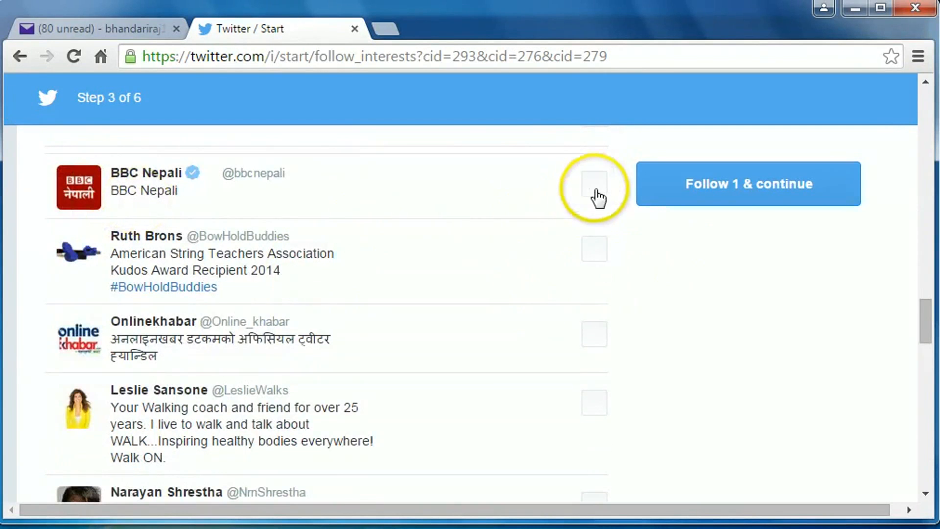
pyautogui.click(595, 186)
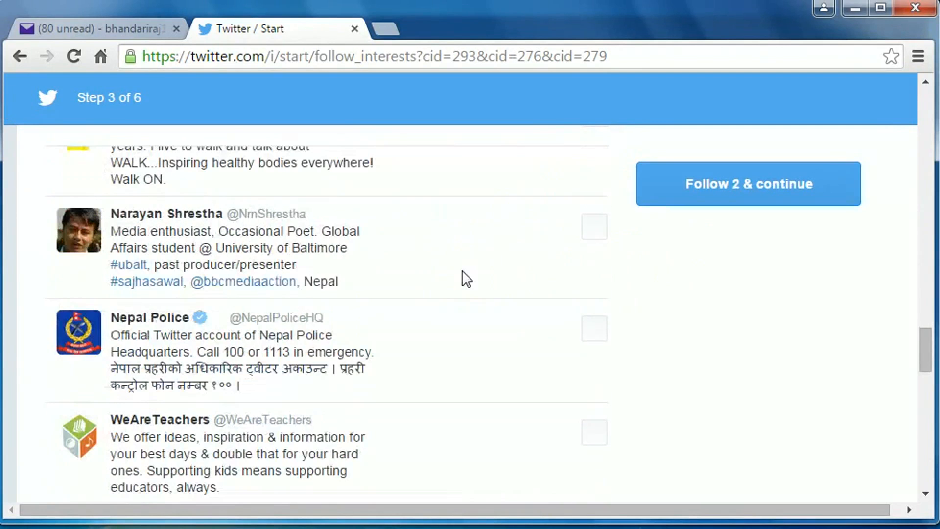
# Step: Select Amitabh Bachchan and Kanak Mani Dixit to follow as well
pyautogui.scroll(-3)
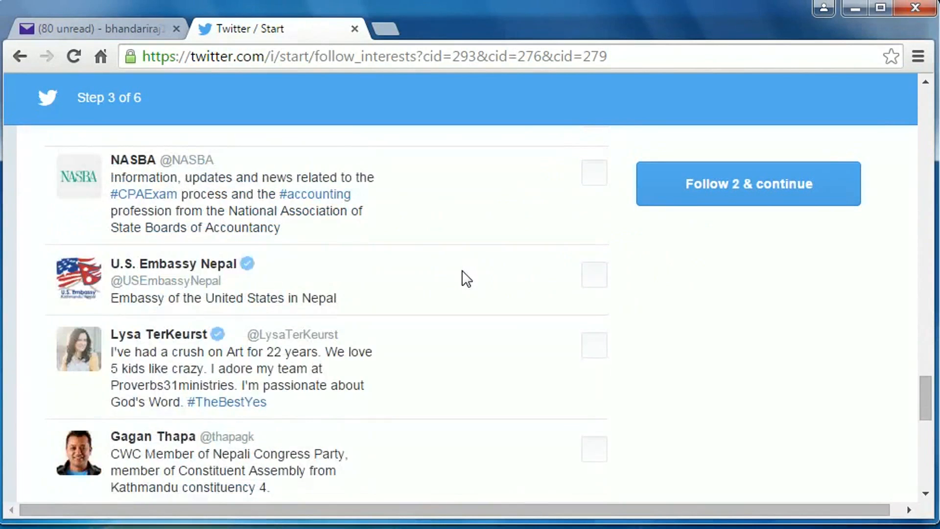
pyautogui.scroll(-3)
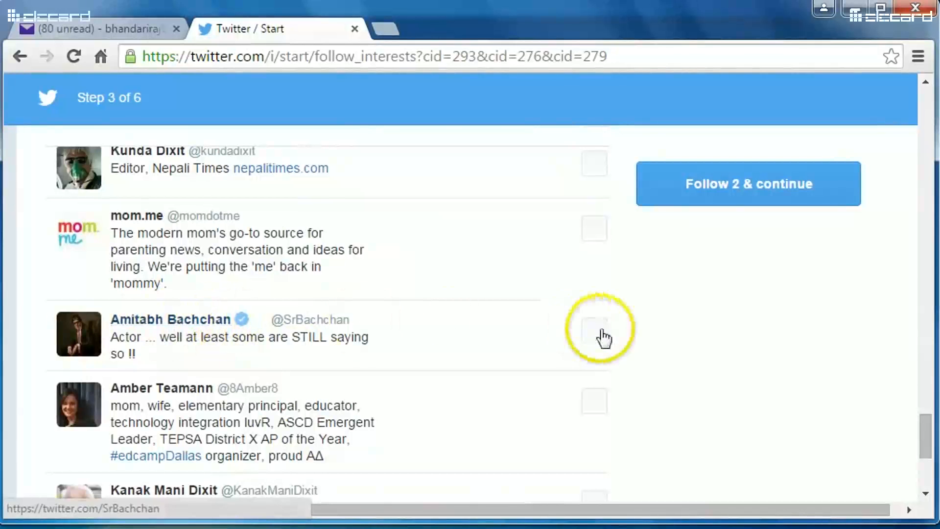
pyautogui.click(593, 329)
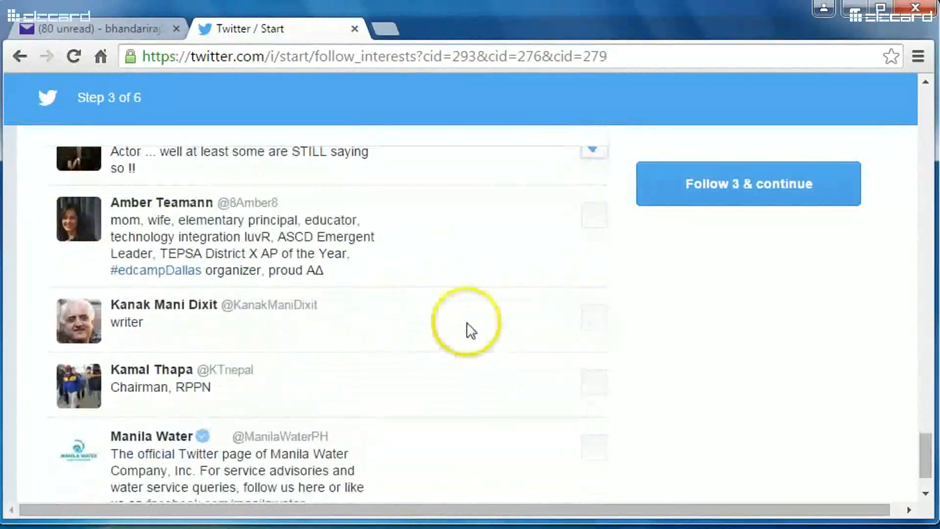
pyautogui.click(593, 316)
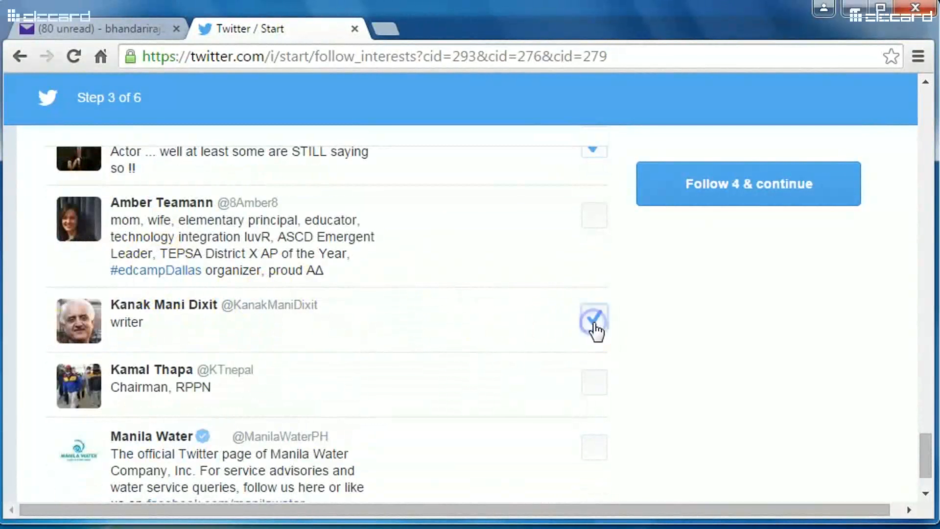
pyautogui.scroll(3)
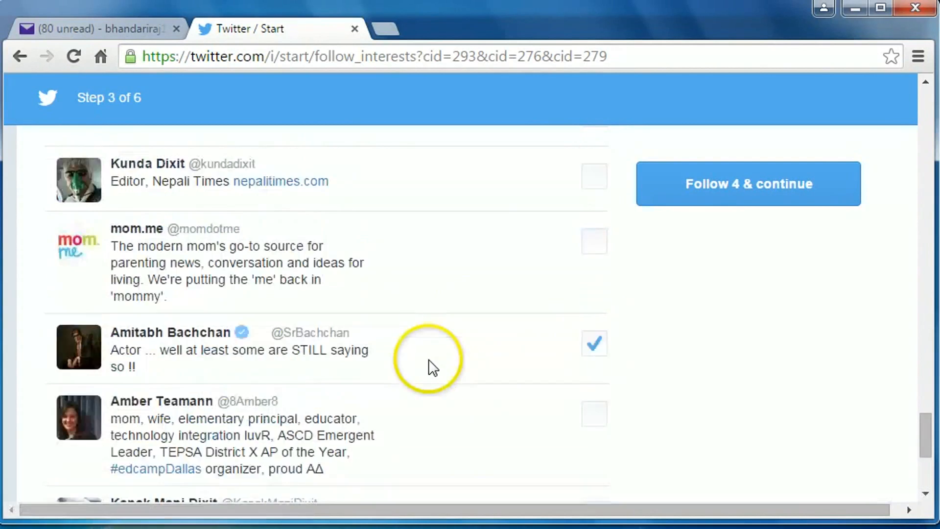
pyautogui.scroll(-3)
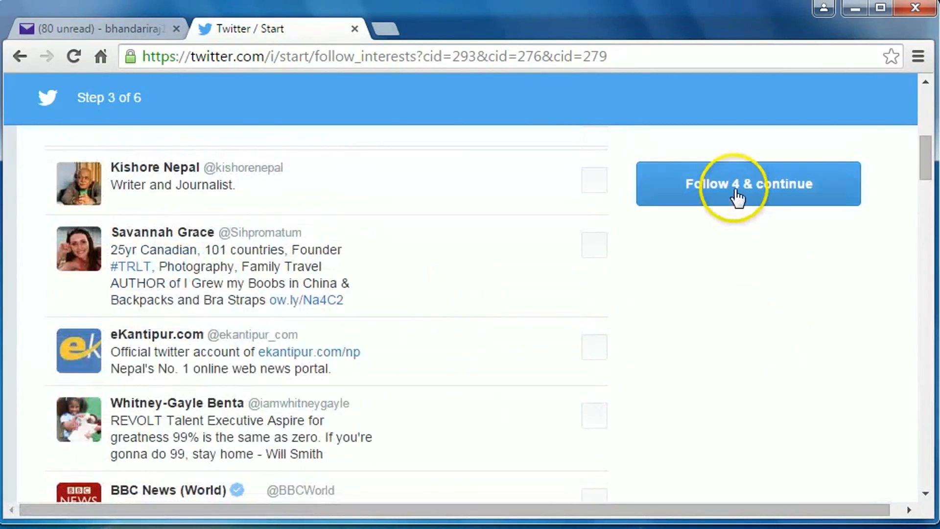
# Step: Follow the 4 chosen accounts and continue to the 'Customize your profile' step
pyautogui.click(747, 183)
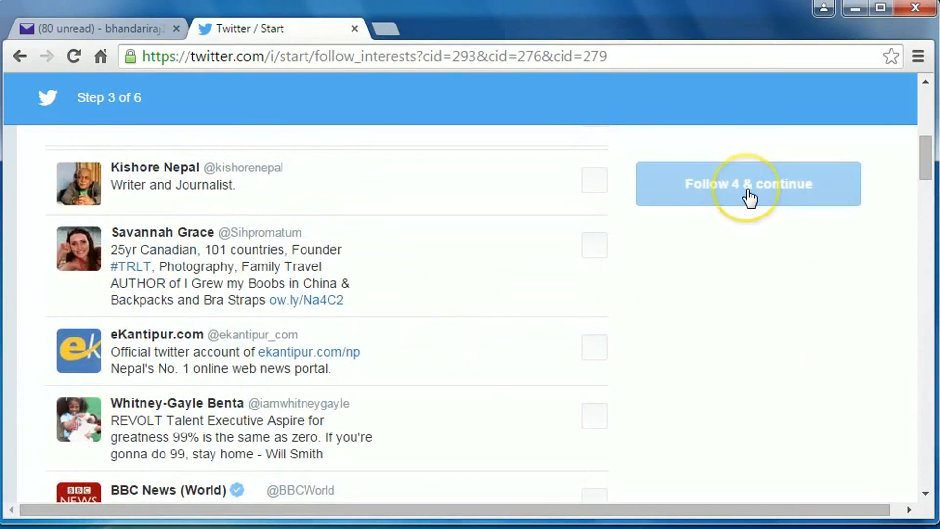
pyautogui.click(746, 184)
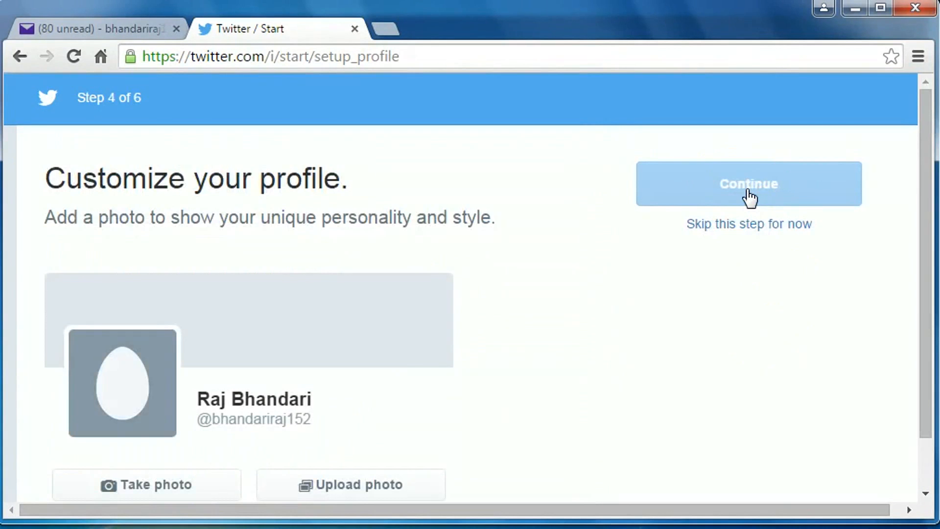
pyautogui.scroll(-3)
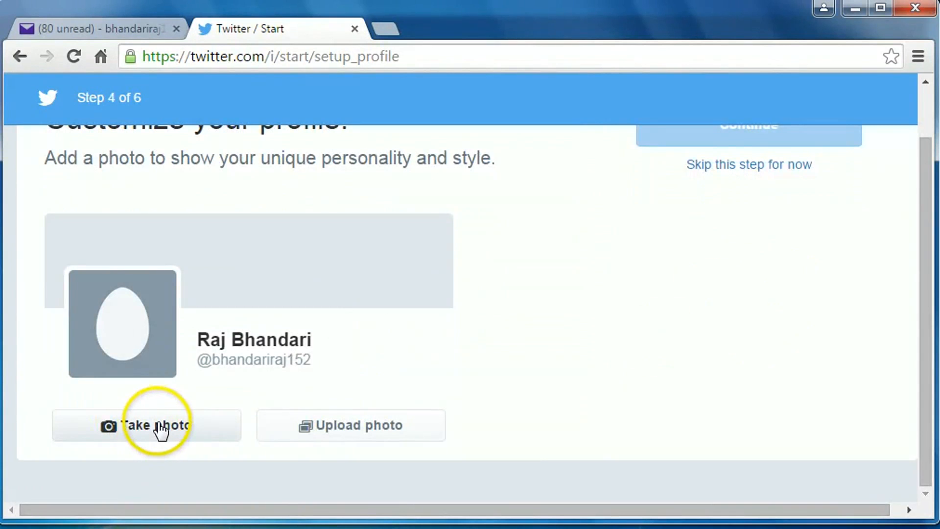
pyautogui.click(351, 425)
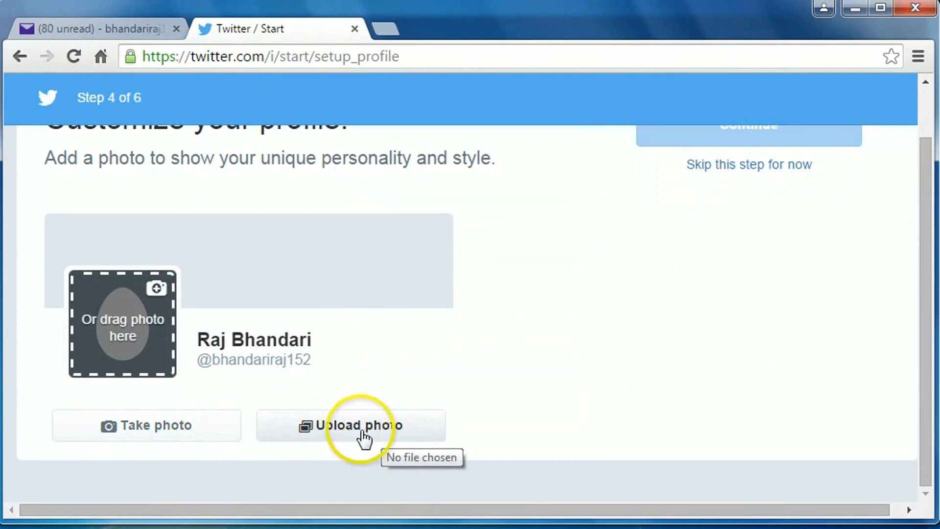
pyautogui.moveTo(350, 434)
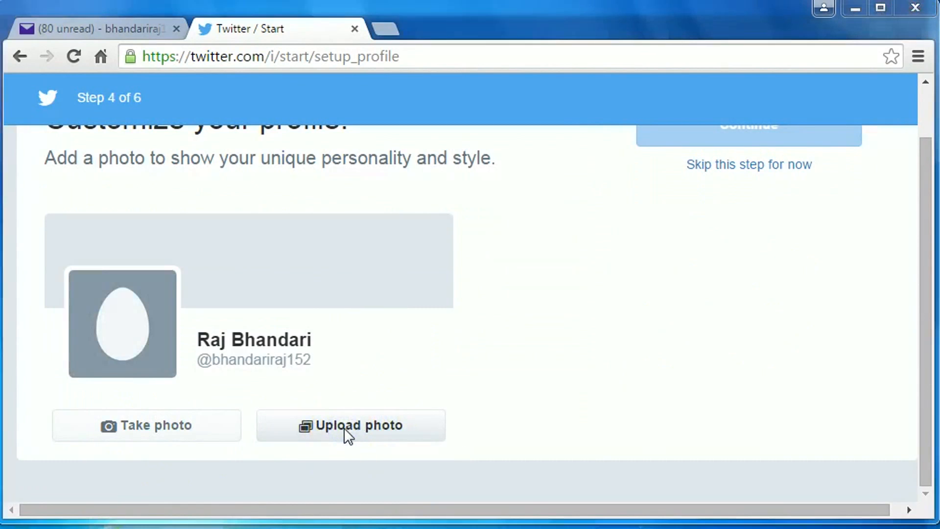
pyautogui.moveTo(347, 436)
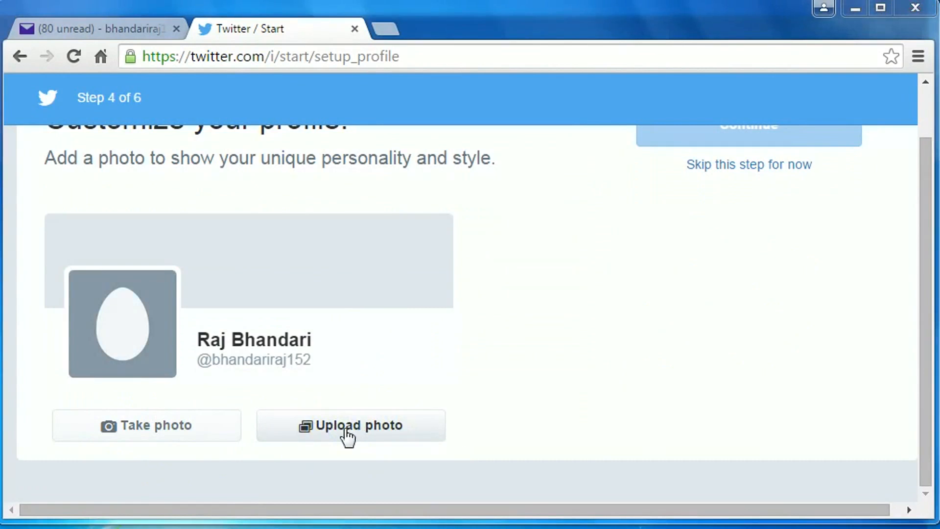
# Step: Choose the 'Pic' image from the Desktop in the upload dialog as the profile photo
pyautogui.click(350, 425)
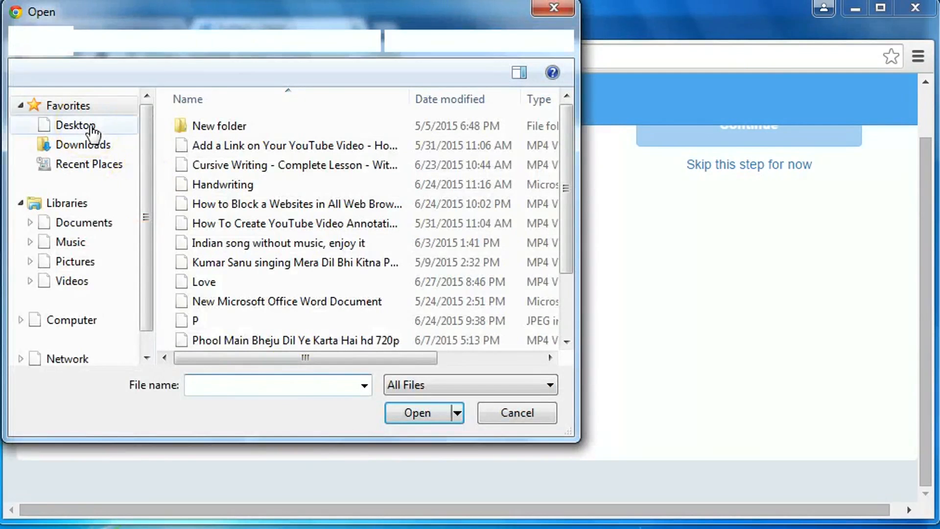
pyautogui.click(74, 125)
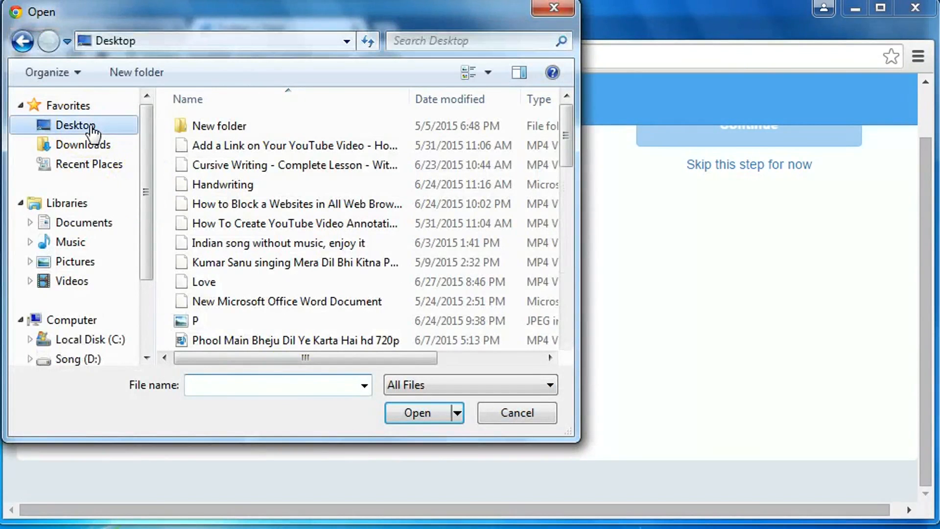
pyautogui.scroll(-3)
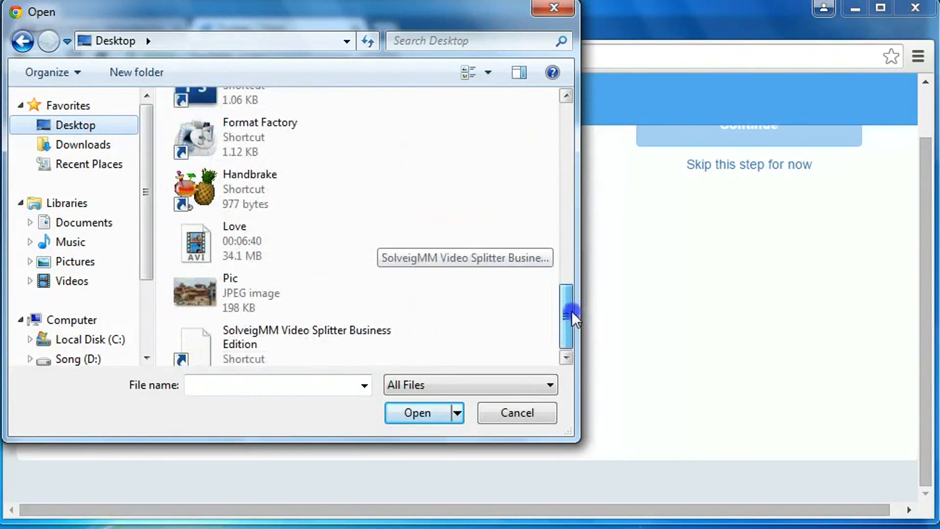
pyautogui.click(285, 289)
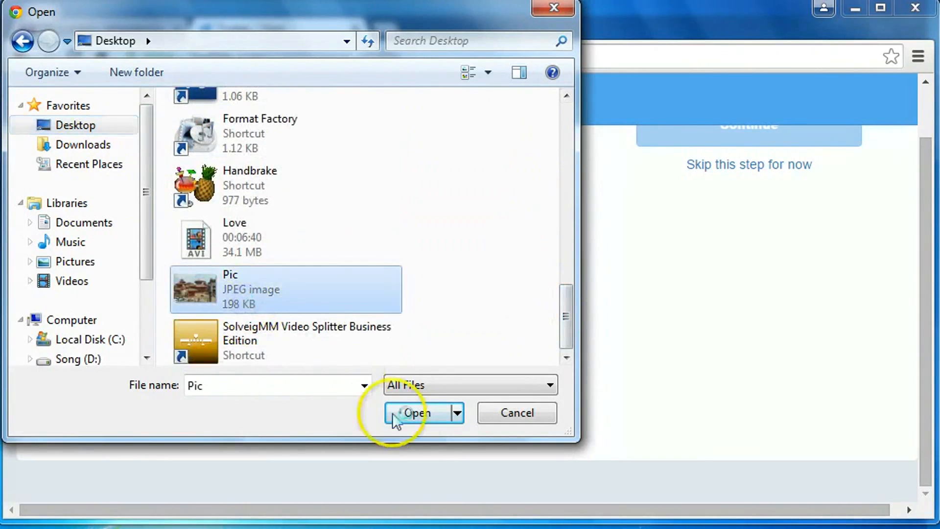
pyautogui.click(417, 412)
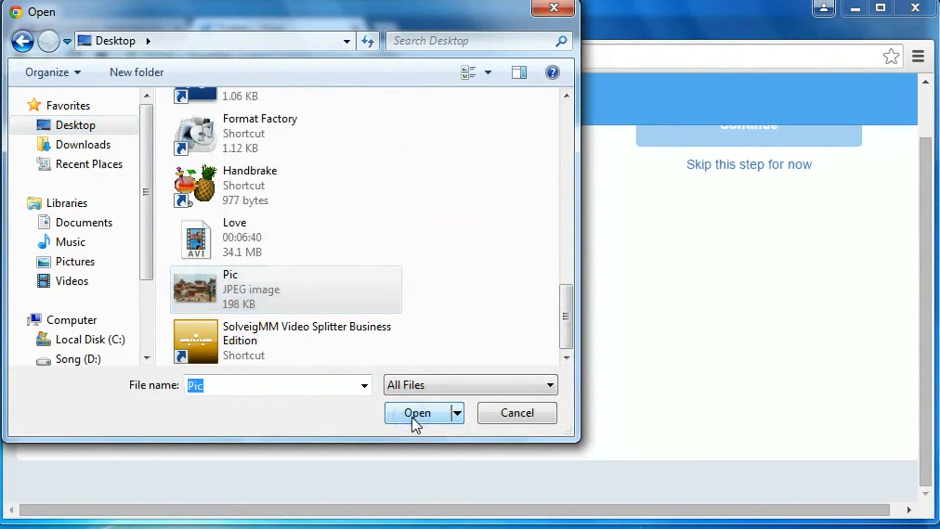
# Step: Apply the cropped Pic image as the profile photo, reaching the 'Looks good' summary
pyautogui.click(417, 412)
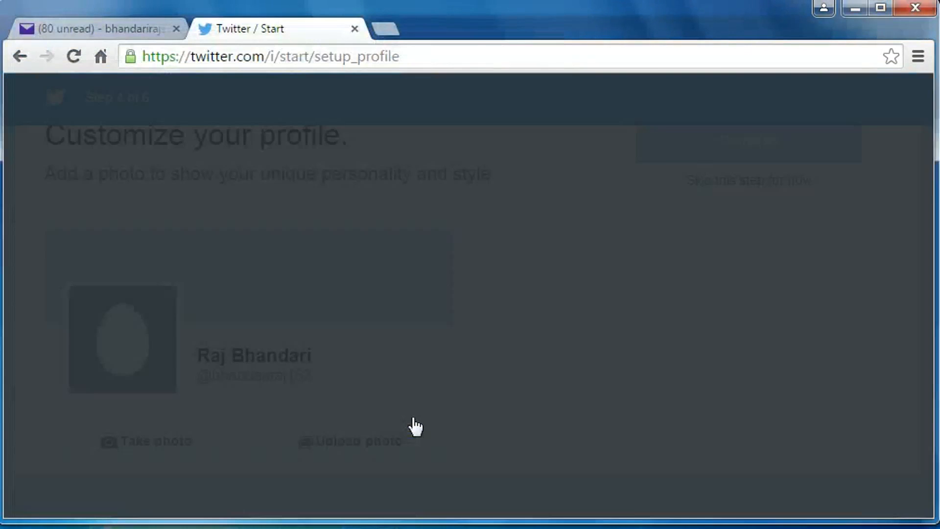
pyautogui.click(356, 441)
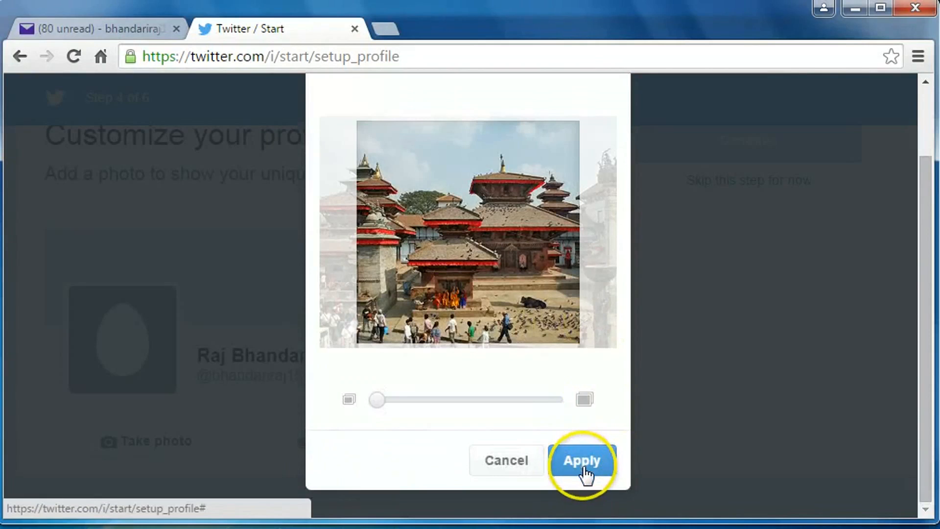
pyautogui.click(580, 460)
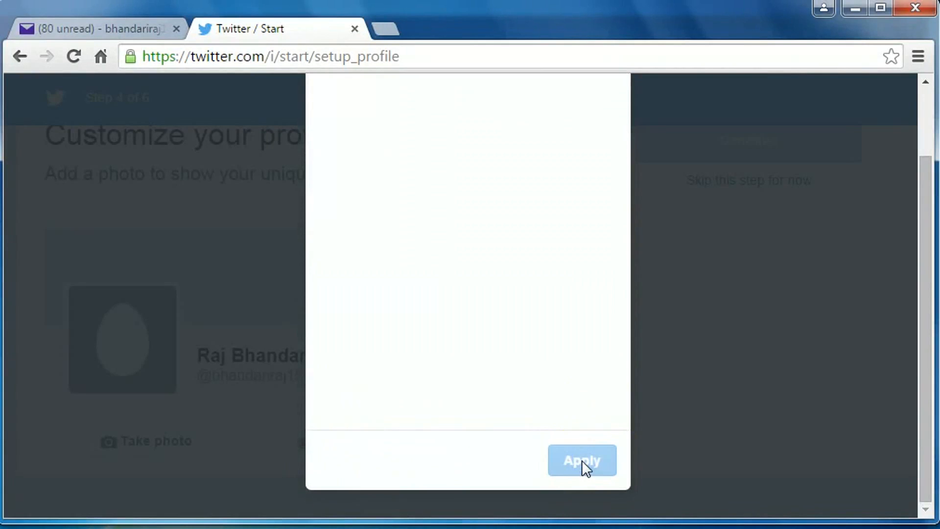
pyautogui.click(580, 461)
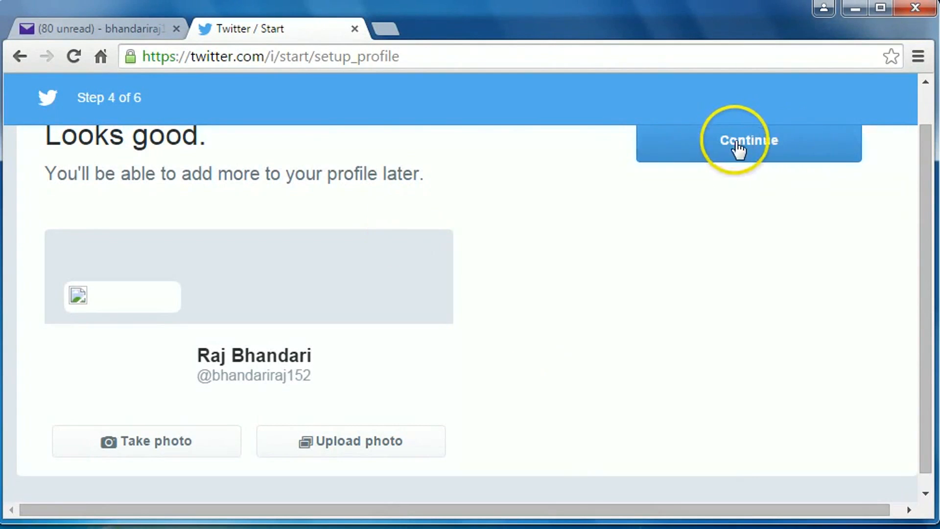
pyautogui.moveTo(257, 362)
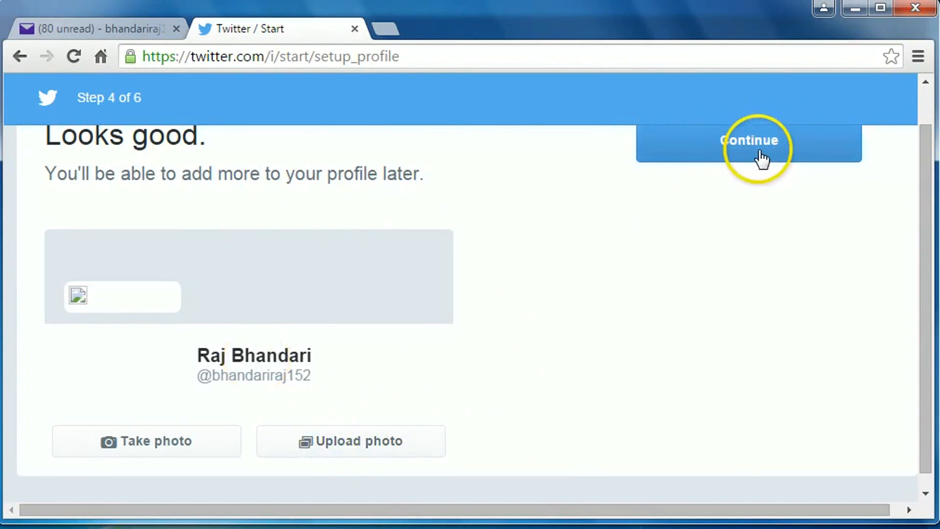
# Step: Continue past the profile step to onboarding step 5 of 6, 'Find people you know'
pyautogui.click(748, 140)
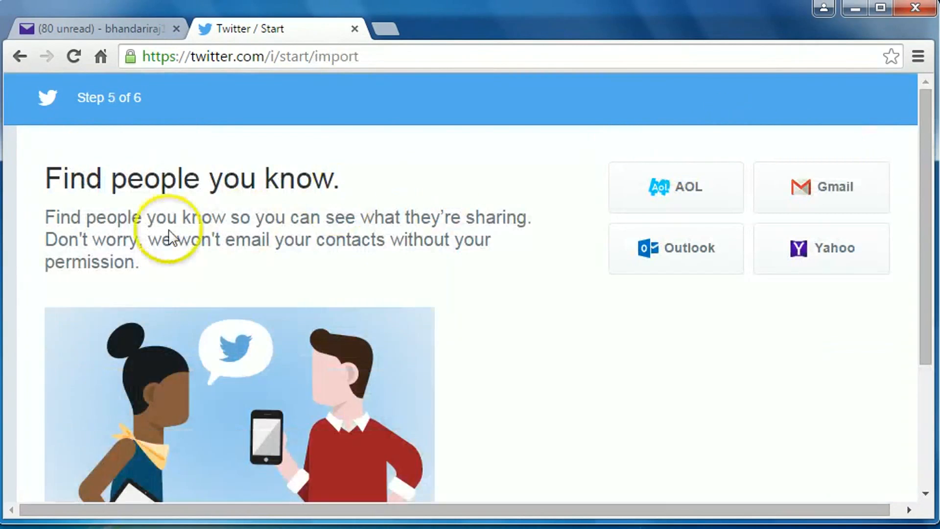
pyautogui.moveTo(360, 204)
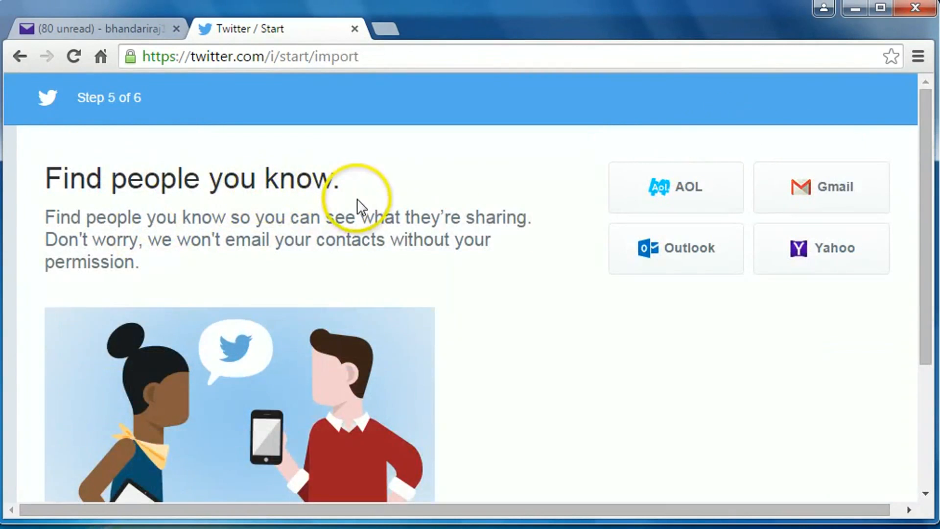
pyautogui.moveTo(815, 270)
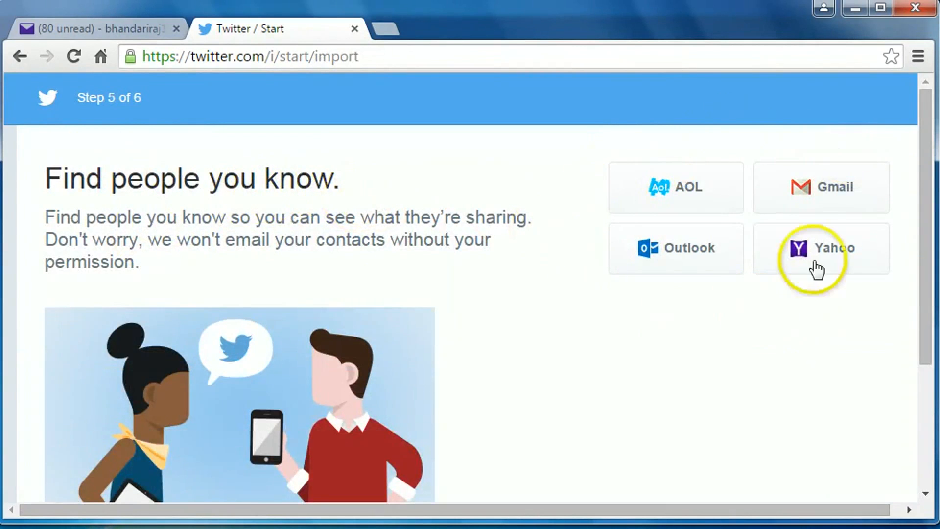
pyautogui.moveTo(727, 255)
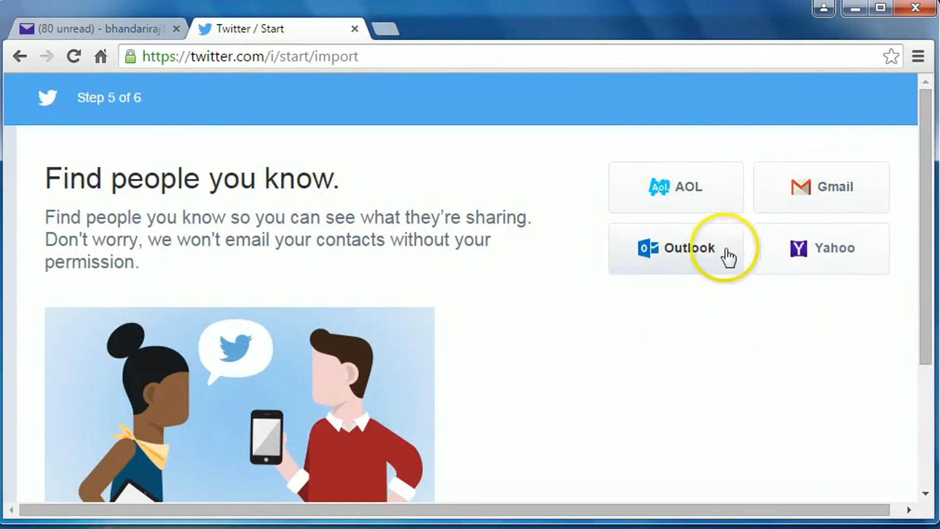
pyautogui.moveTo(641, 174)
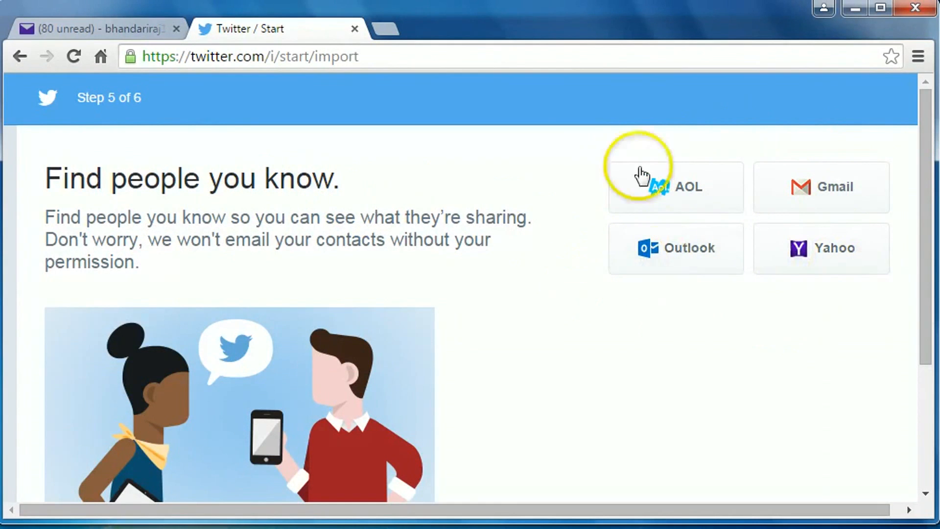
pyautogui.scroll(-3)
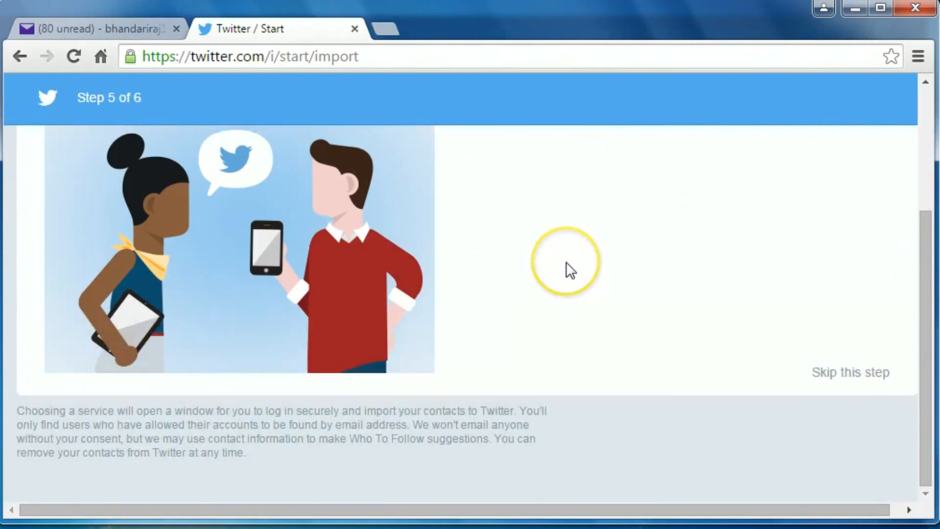
pyautogui.moveTo(850, 372)
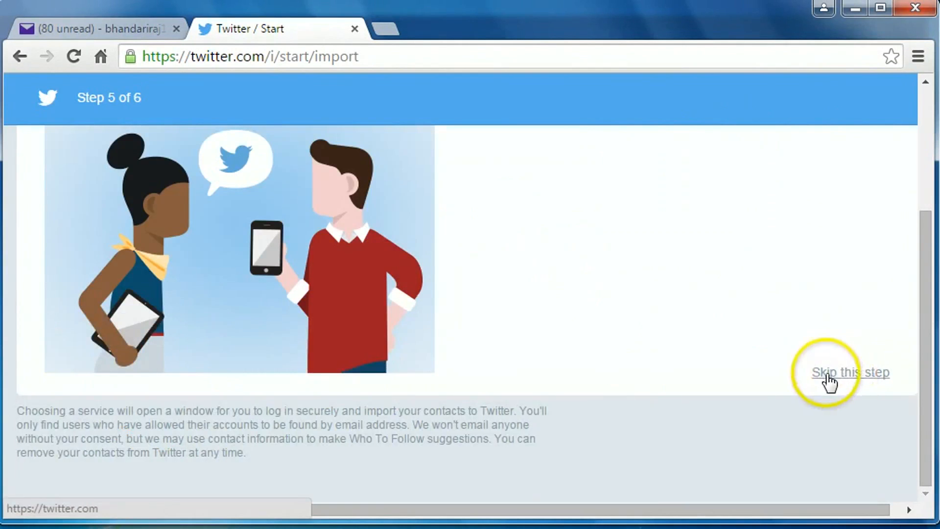
pyautogui.click(850, 372)
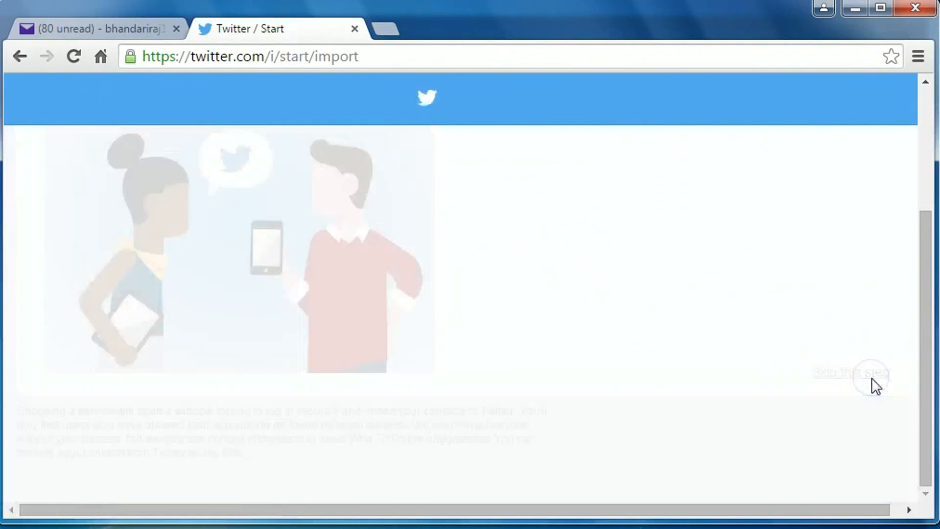
pyautogui.click(850, 373)
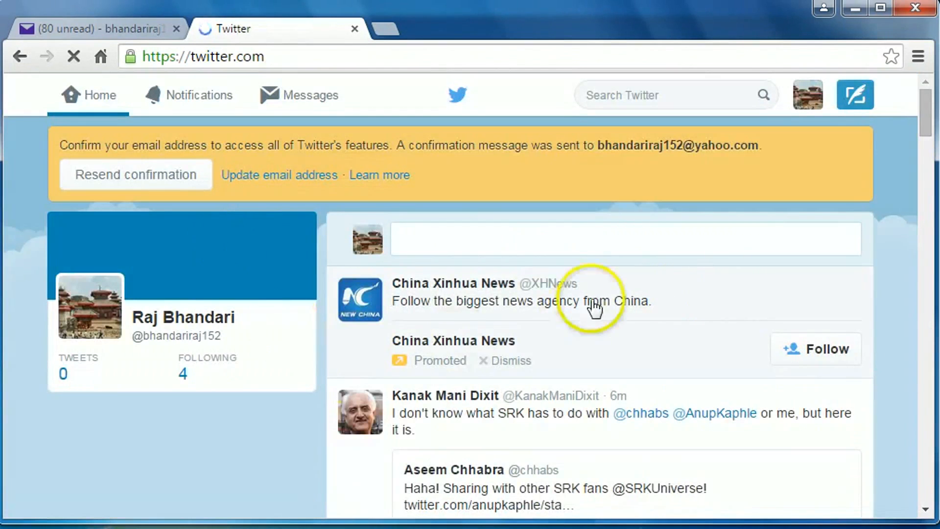
pyautogui.moveTo(528, 351)
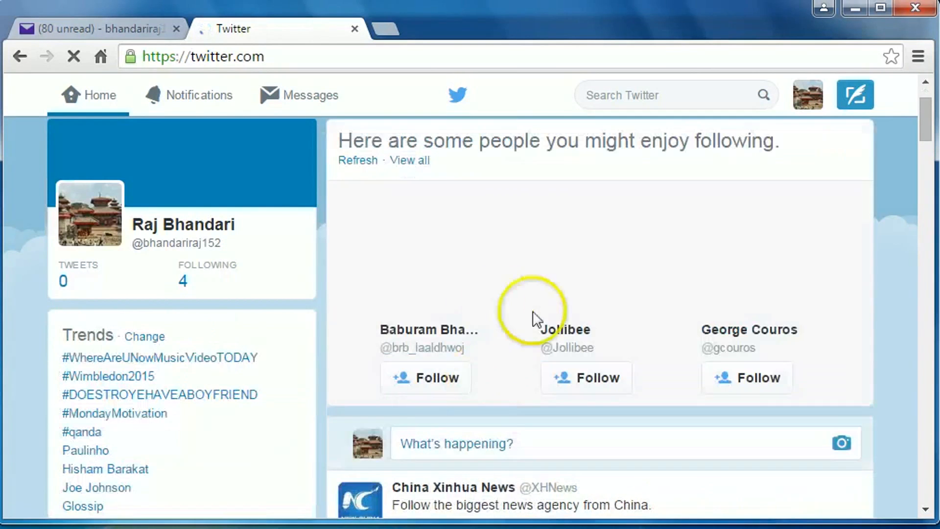
pyautogui.scroll(-3)
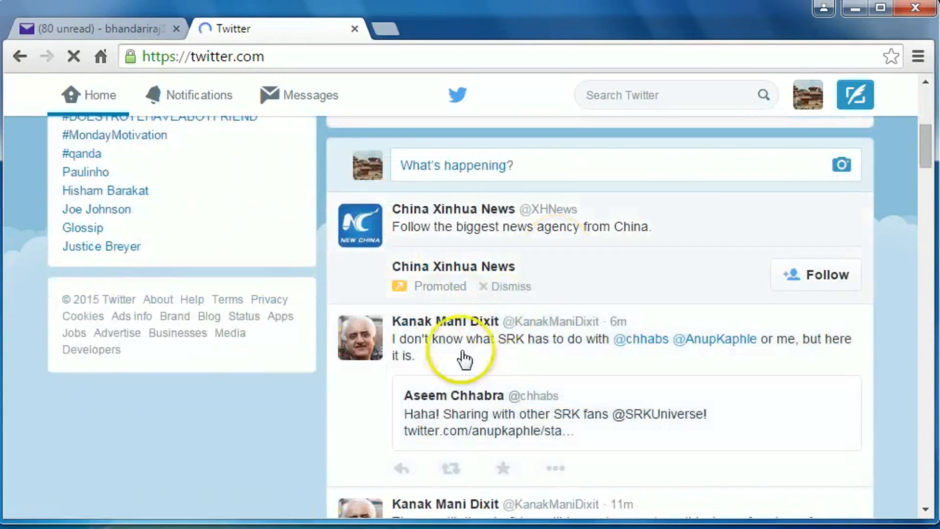
pyautogui.scroll(-3)
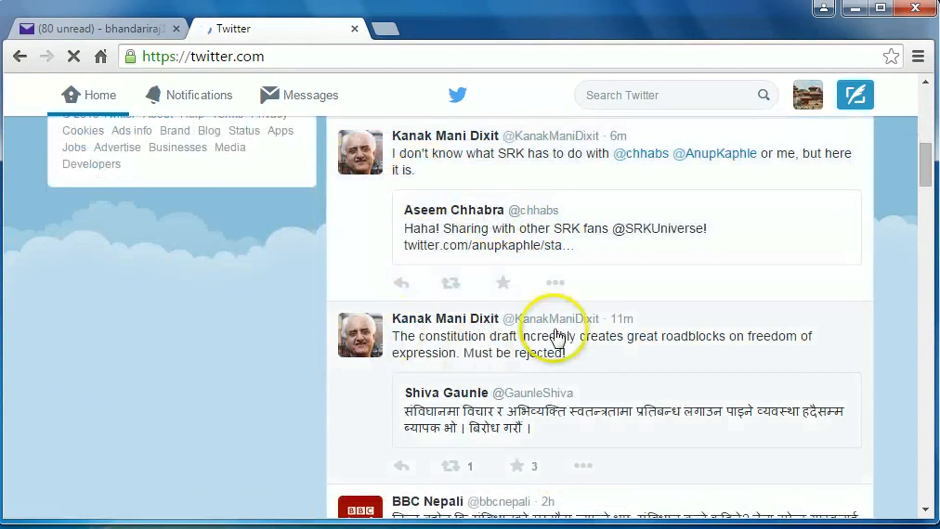
pyautogui.scroll(-3)
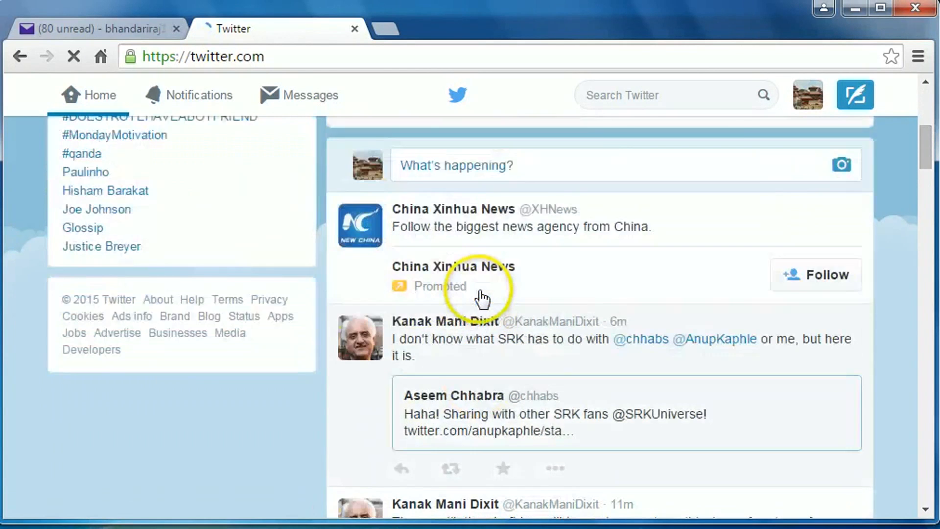
pyautogui.click(88, 95)
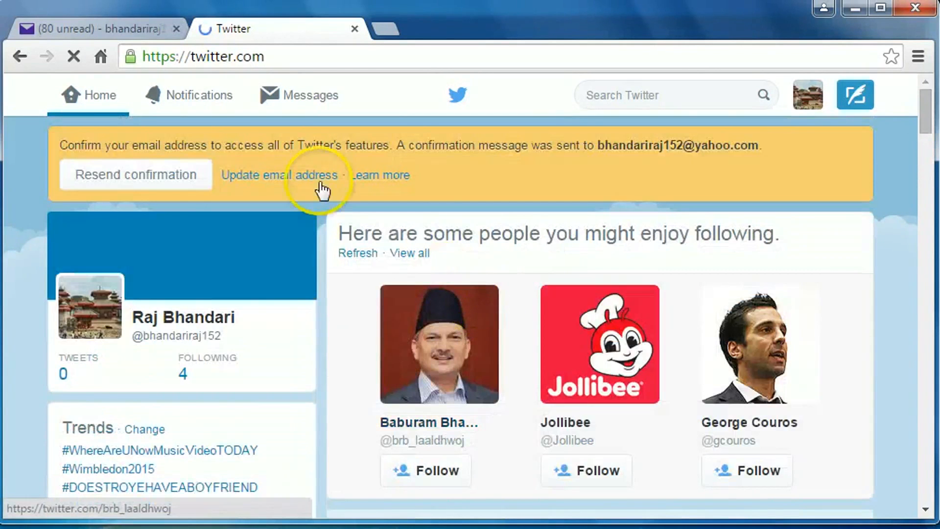
pyautogui.moveTo(254, 166)
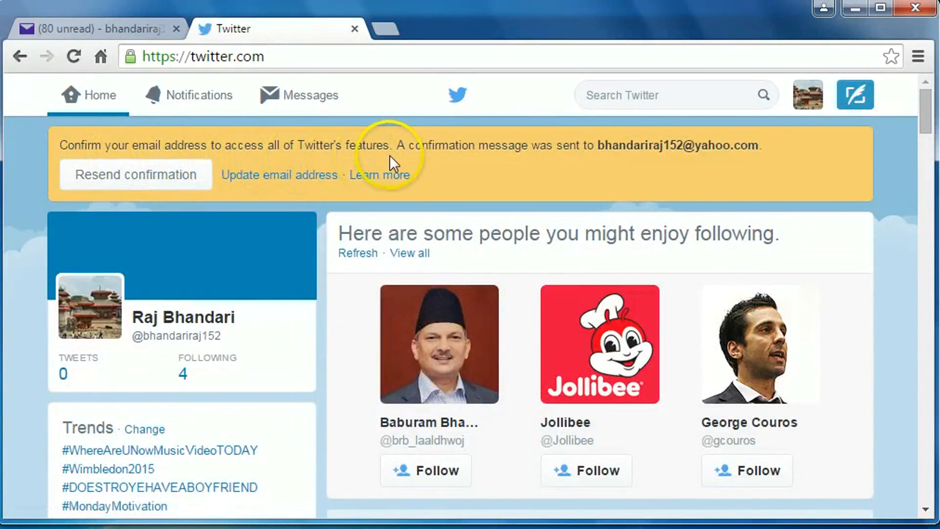
pyautogui.moveTo(369, 169)
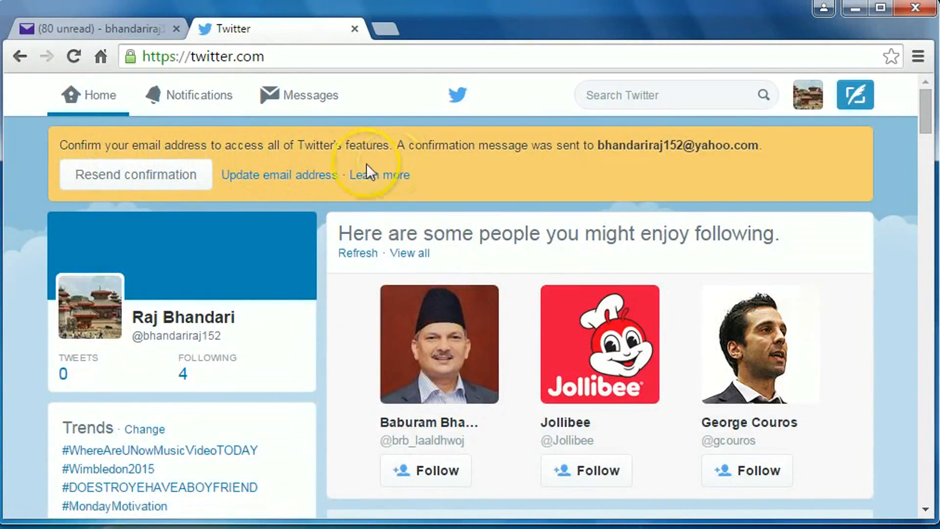
pyautogui.moveTo(279, 174)
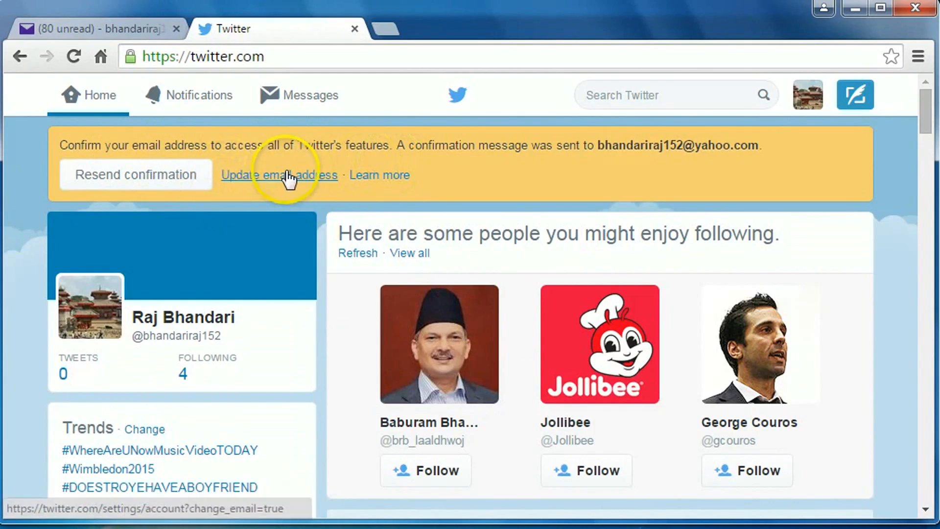
pyautogui.moveTo(120, 40)
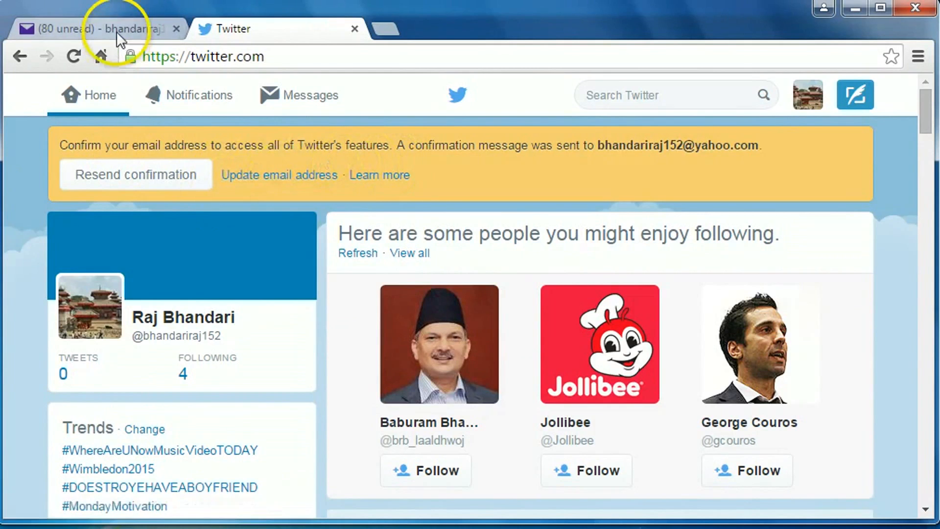
# Step: In Yahoo Mail, confirm the account via 'Confirm now' in the 'Confirm your Twitter account' email
pyautogui.click(90, 28)
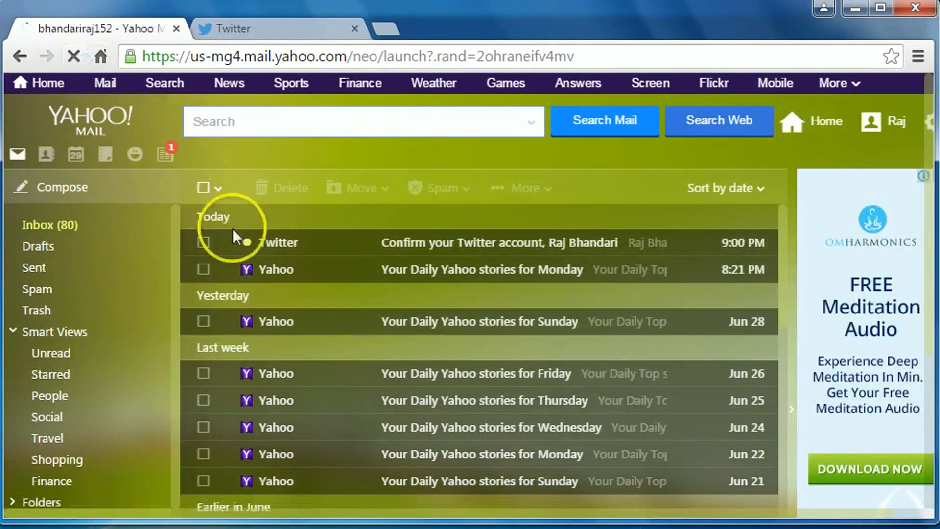
pyautogui.moveTo(533, 254)
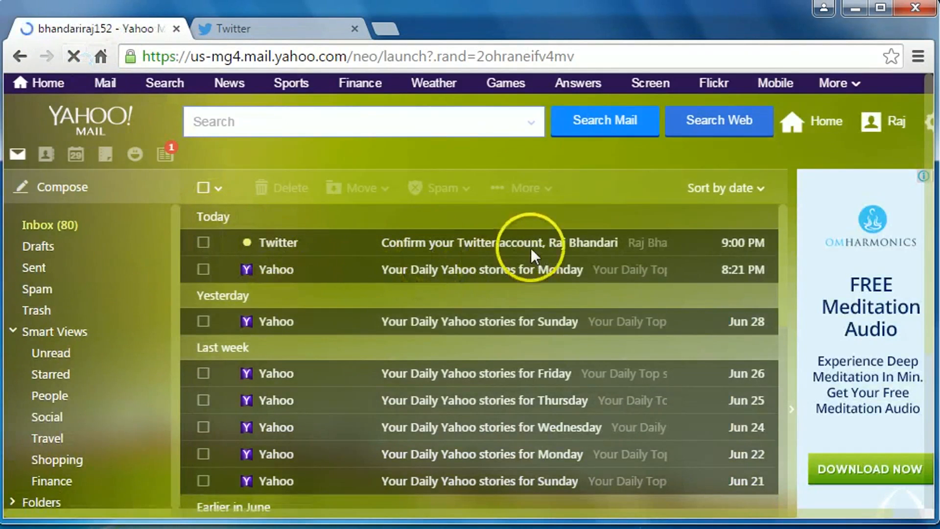
pyautogui.moveTo(567, 252)
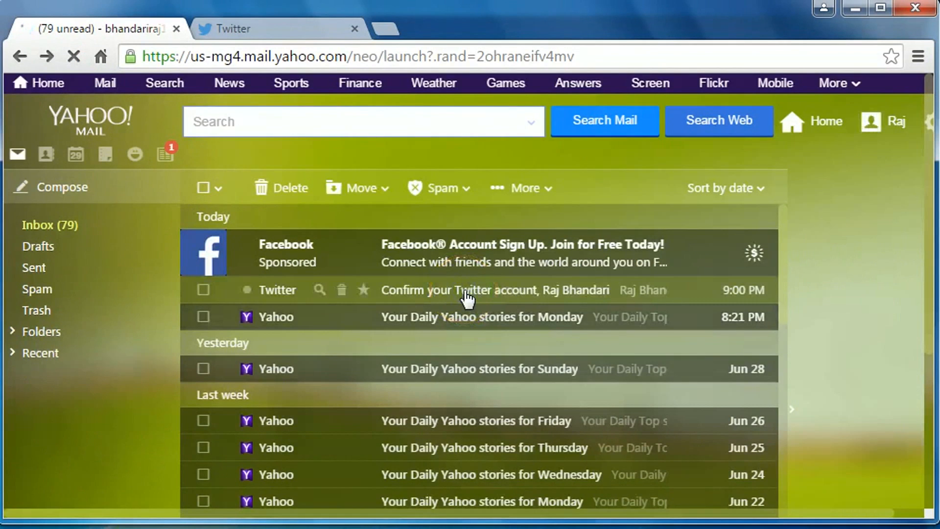
pyautogui.click(494, 290)
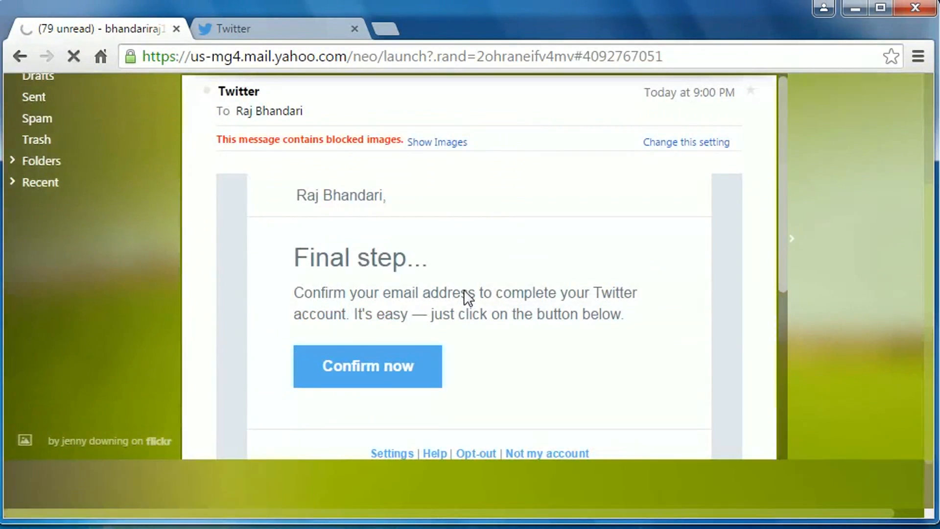
pyautogui.click(367, 365)
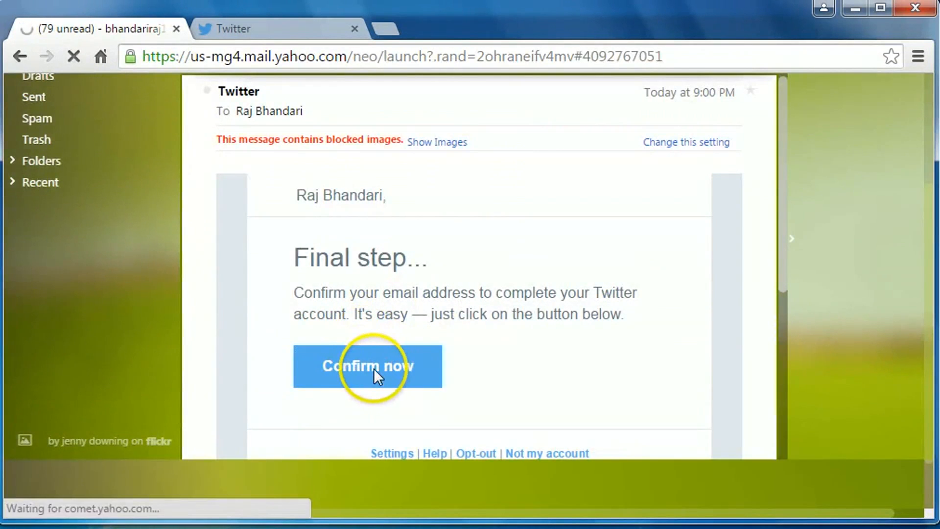
pyautogui.moveTo(324, 372)
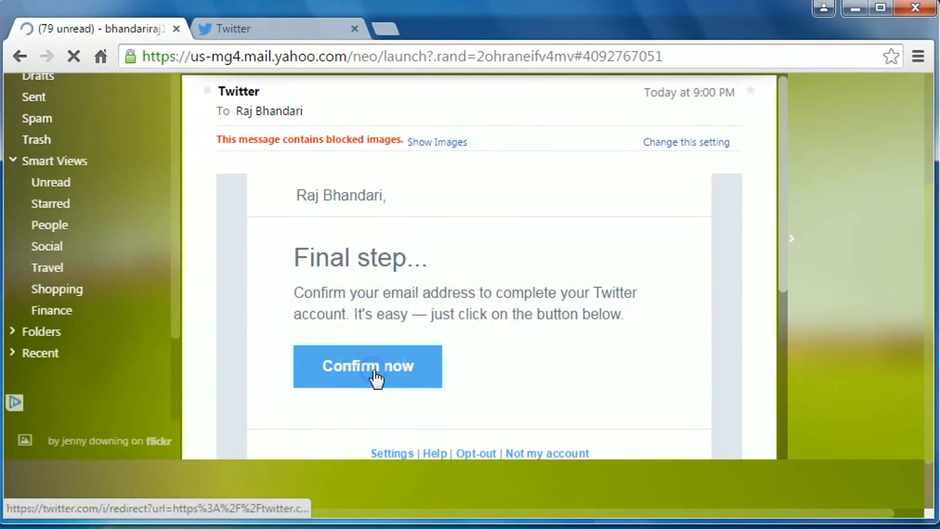
pyautogui.click(367, 365)
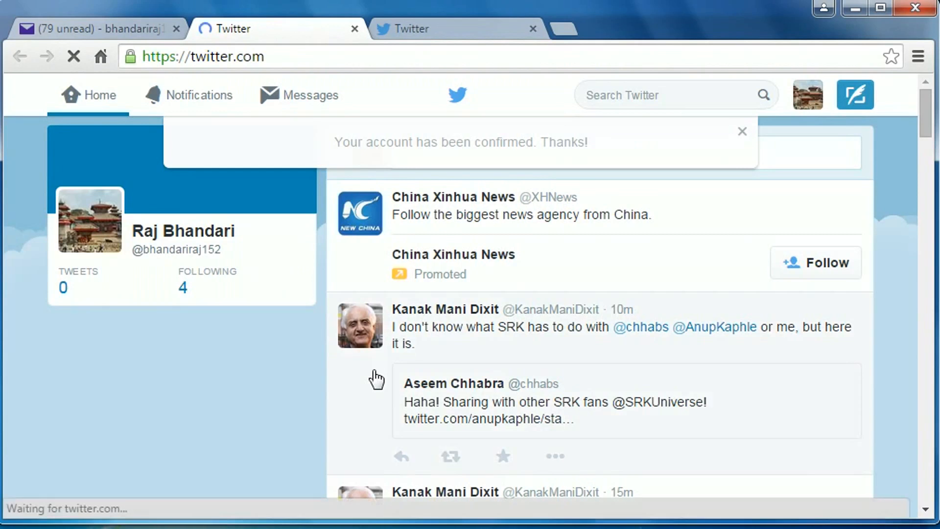
# Step: Close the 'Your account has been confirmed. Thanks!' banner on the home page
pyautogui.click(73, 57)
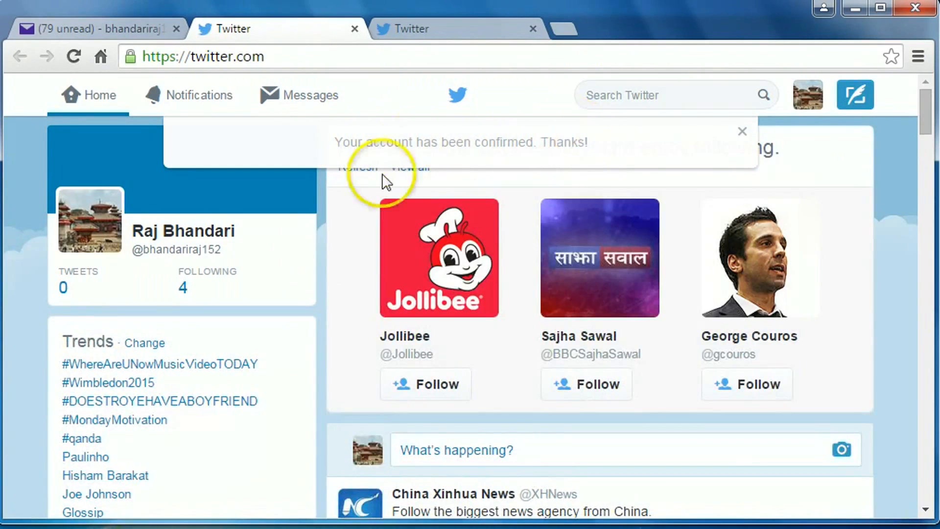
pyautogui.moveTo(742, 132)
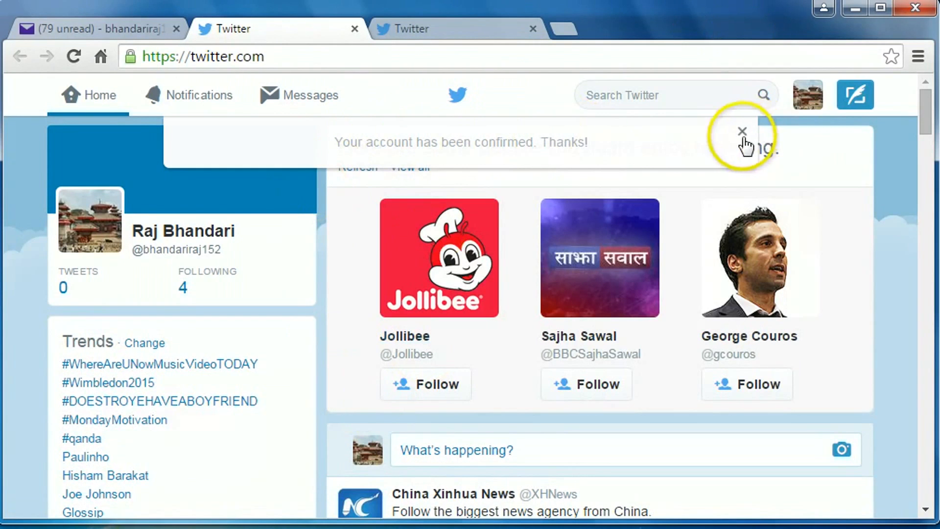
pyautogui.click(742, 131)
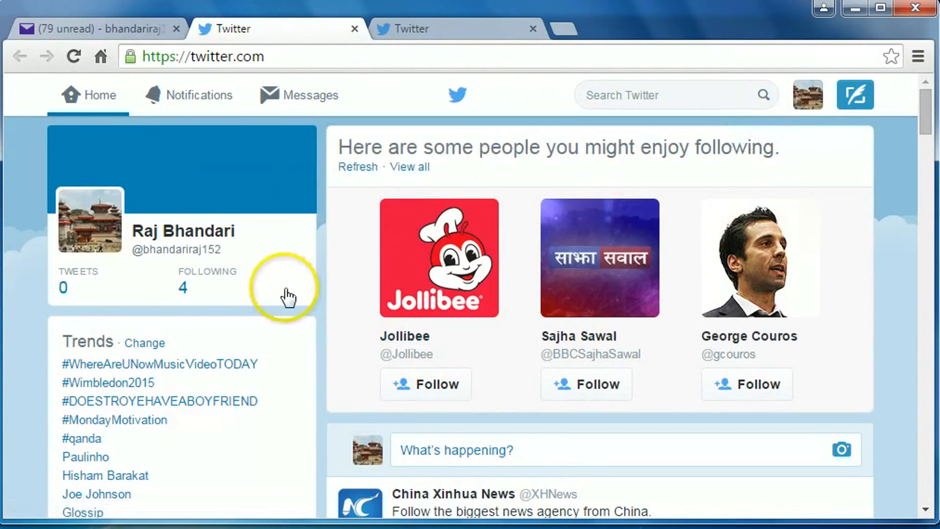
pyautogui.moveTo(404, 335)
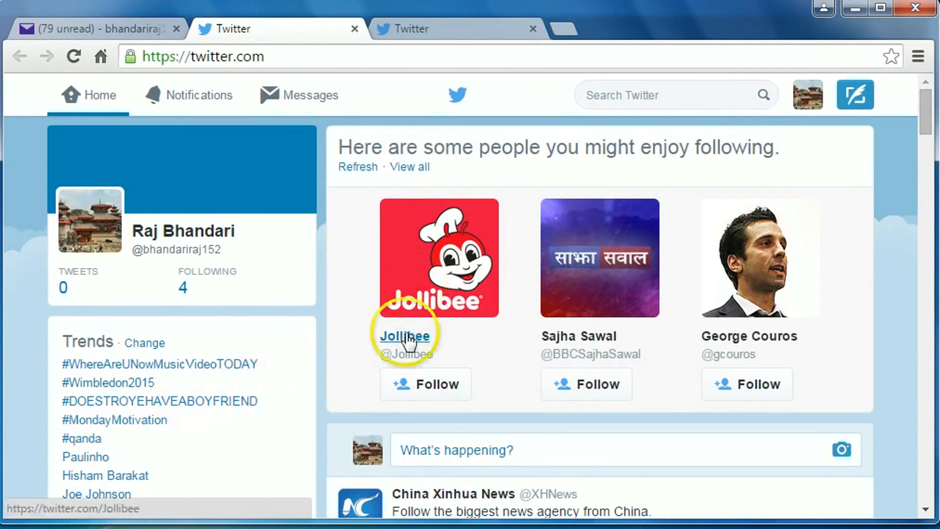
pyautogui.moveTo(854, 95)
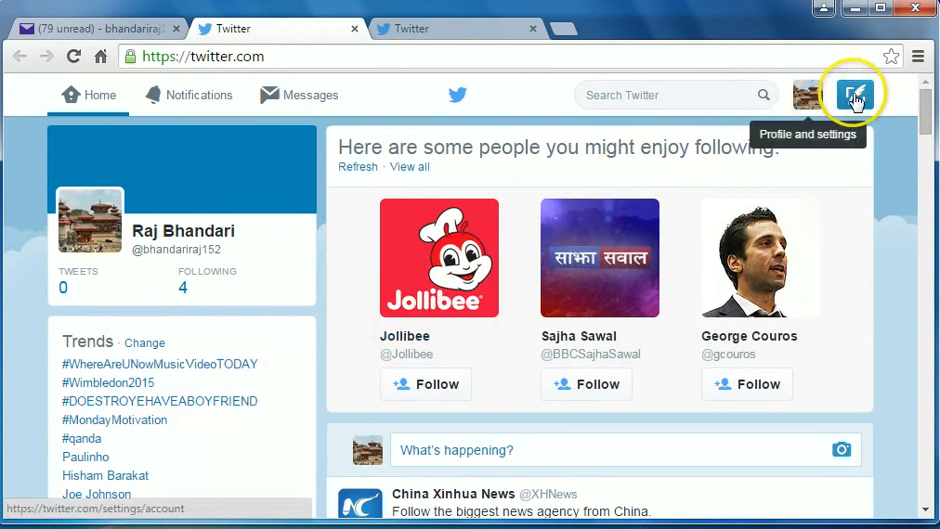
pyautogui.moveTo(855, 93)
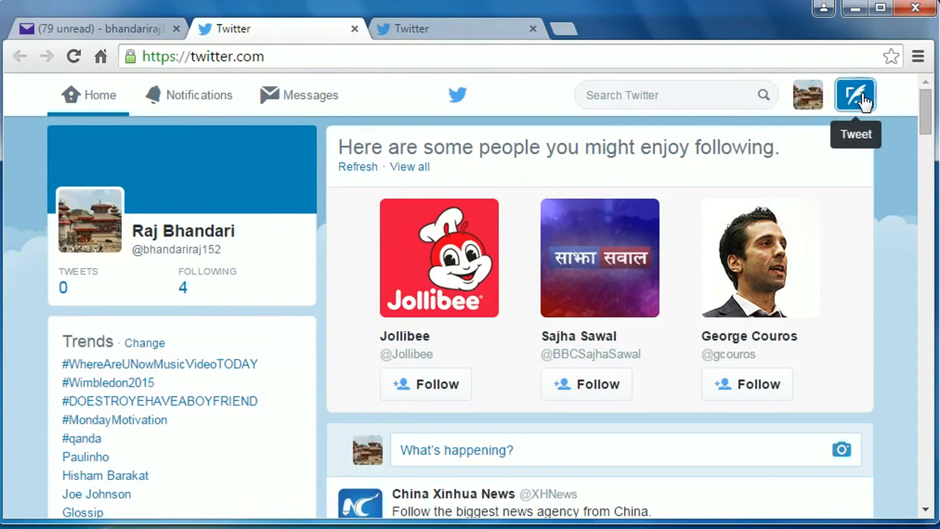
# Step: Compose and publish the tweet 'Hello everyone, i am Raj'
pyautogui.click(853, 95)
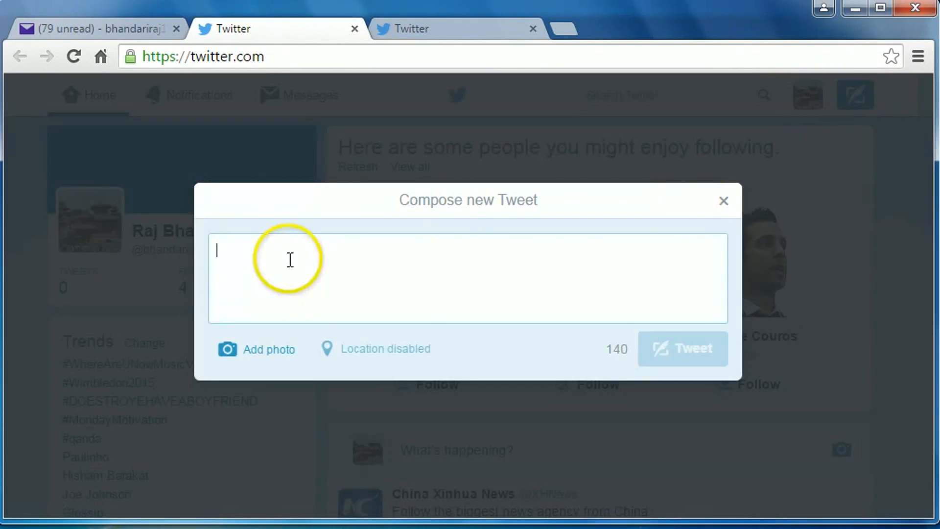
pyautogui.moveTo(322, 259)
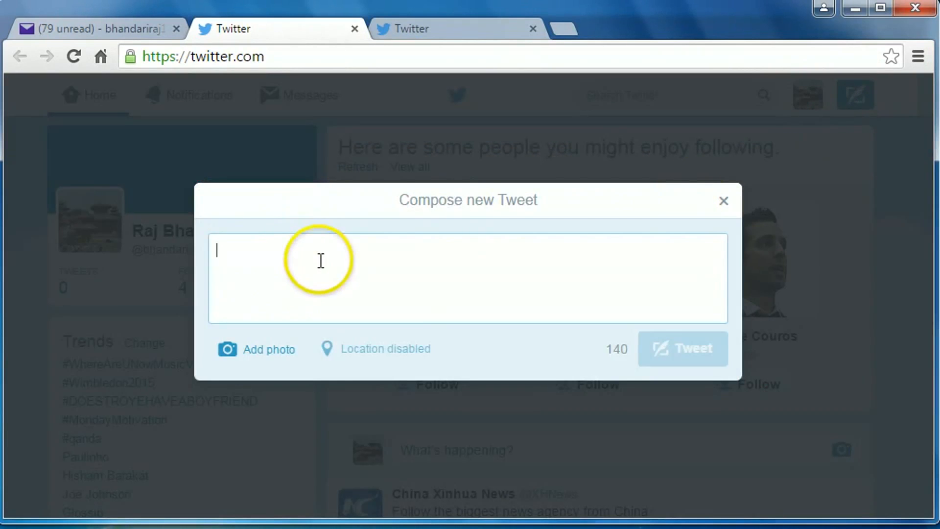
pyautogui.moveTo(618, 364)
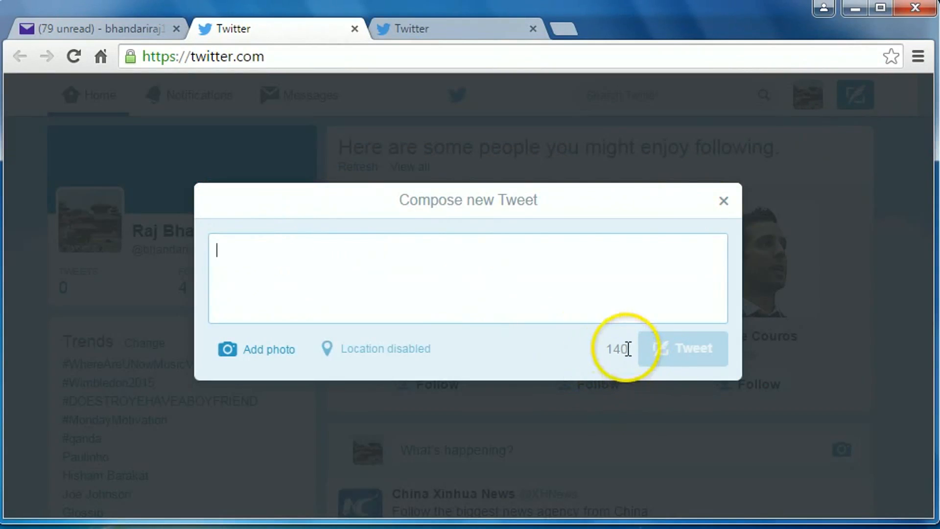
pyautogui.moveTo(254, 277)
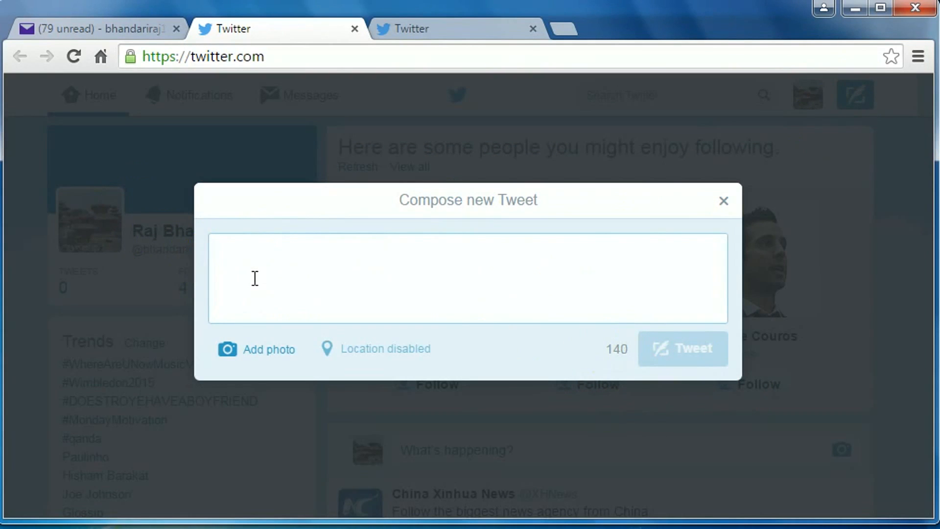
pyautogui.write('Hello')
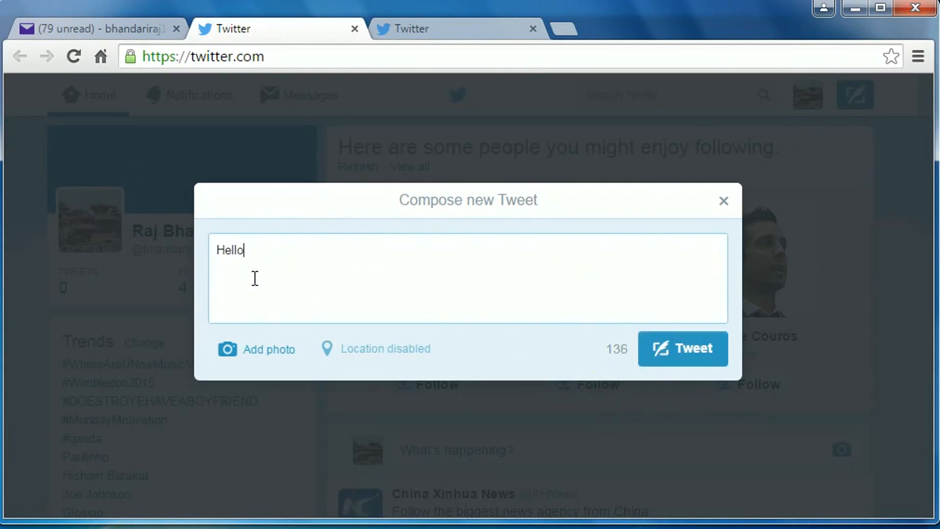
pyautogui.write('eve')
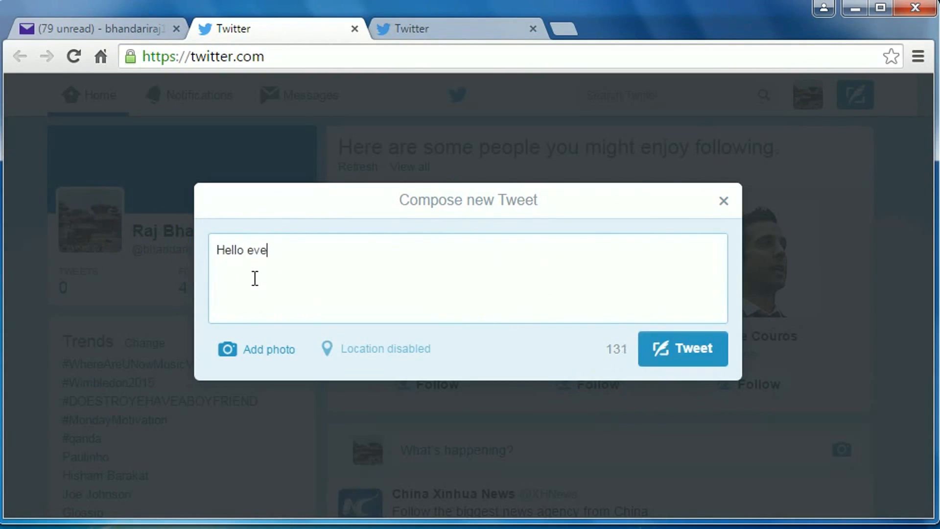
pyautogui.write('ryo')
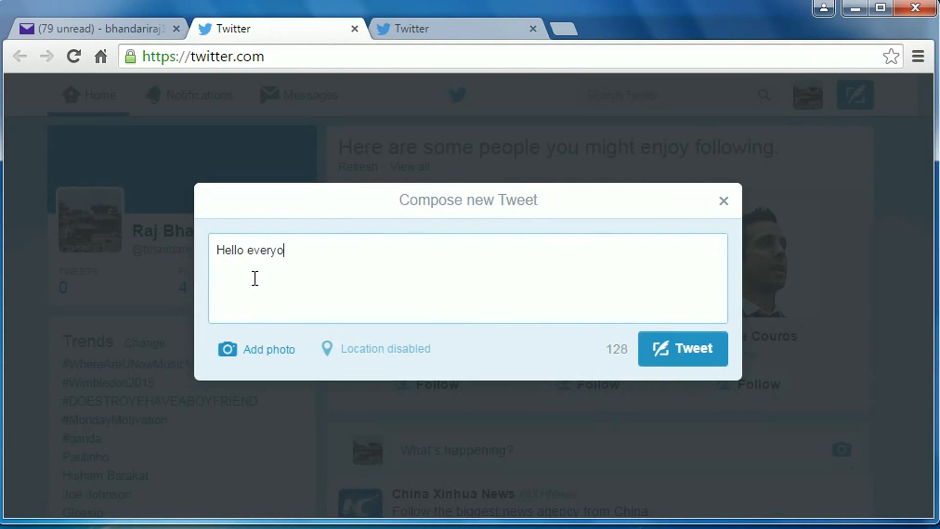
pyautogui.write('ne,')
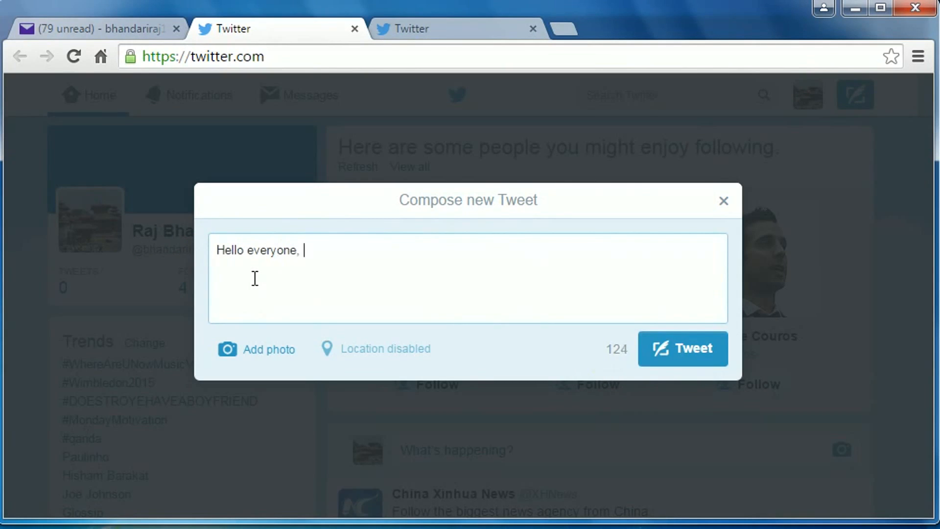
pyautogui.write('i a')
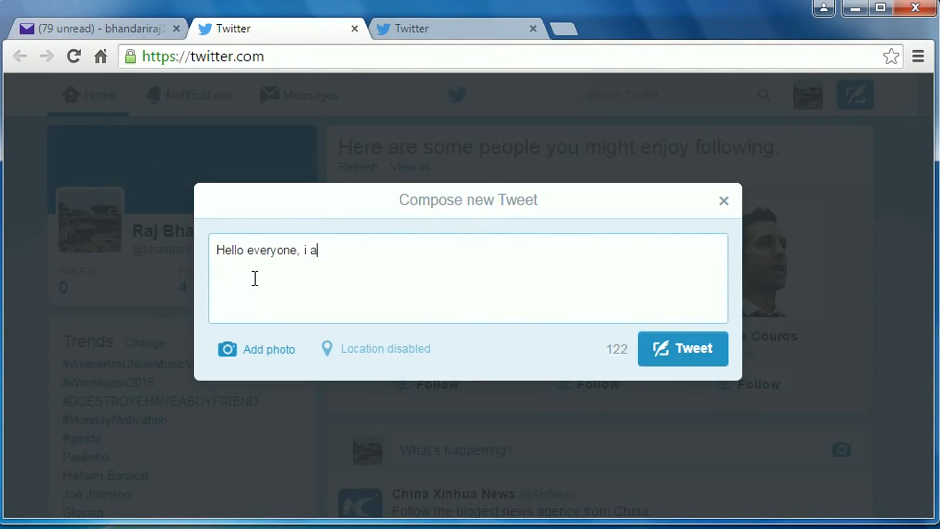
pyautogui.write('m R')
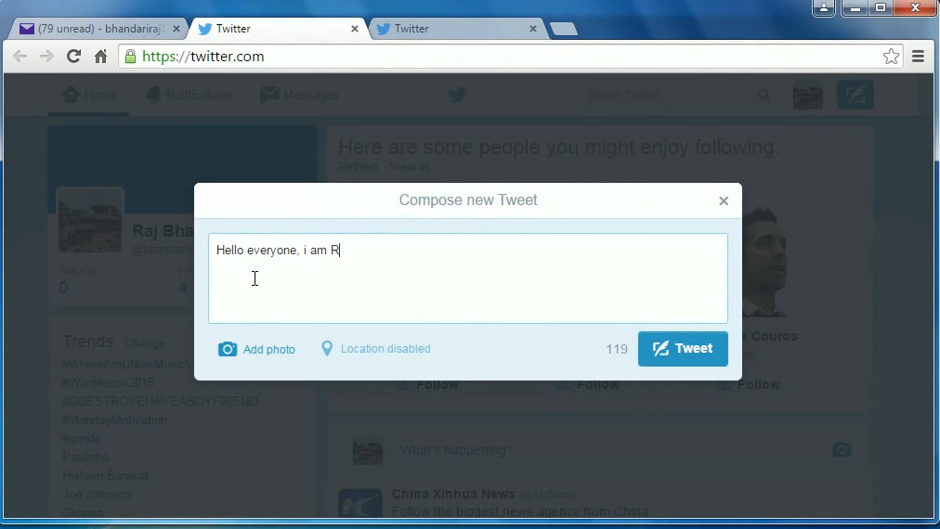
pyautogui.write('aj')
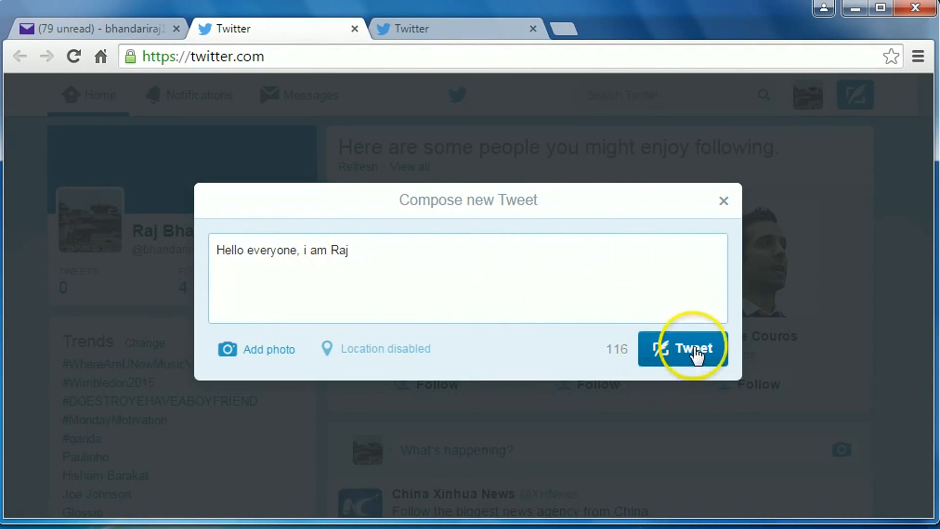
pyautogui.click(682, 348)
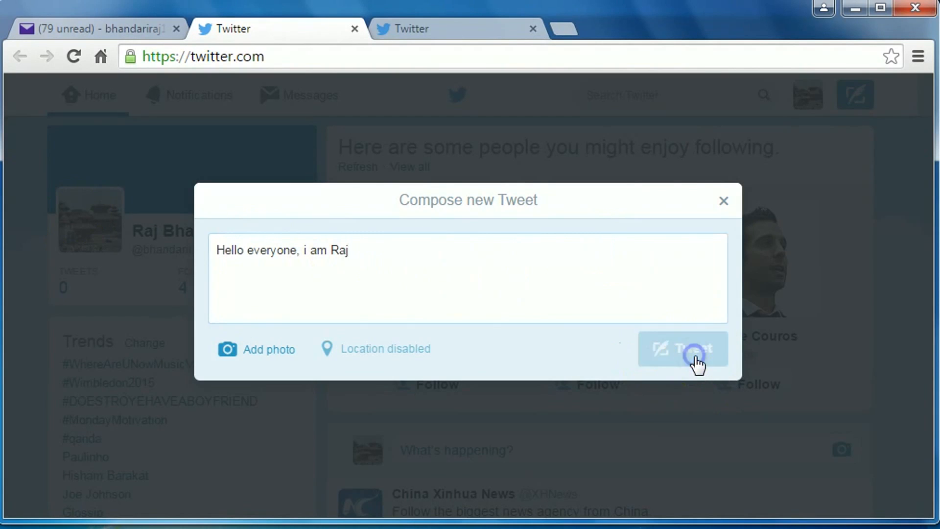
pyautogui.click(682, 349)
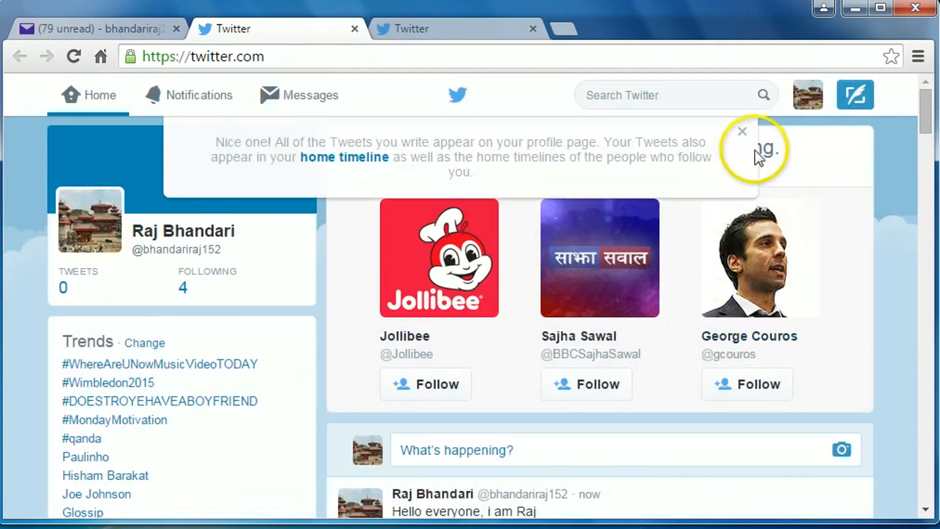
# Step: Close the 'Nice one!' tip and view the new tweet at the top of the timeline
pyautogui.click(742, 130)
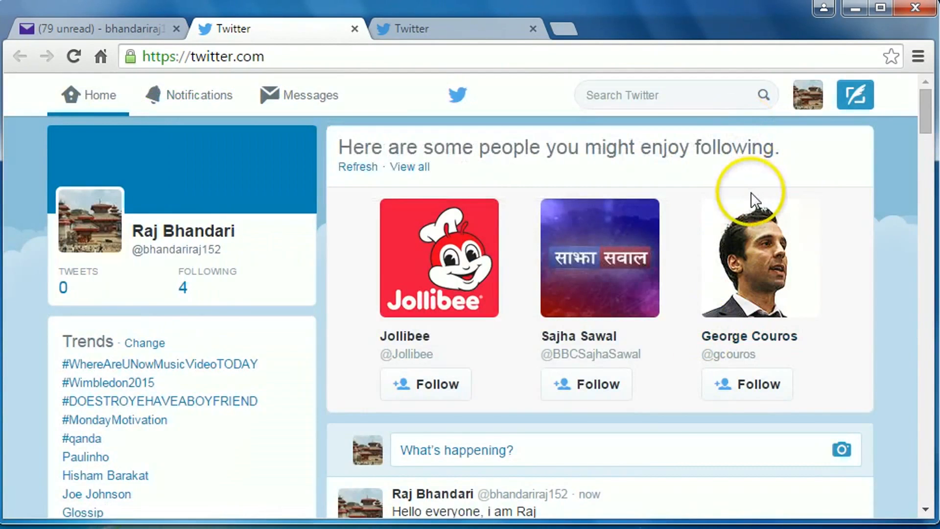
pyautogui.scroll(-3)
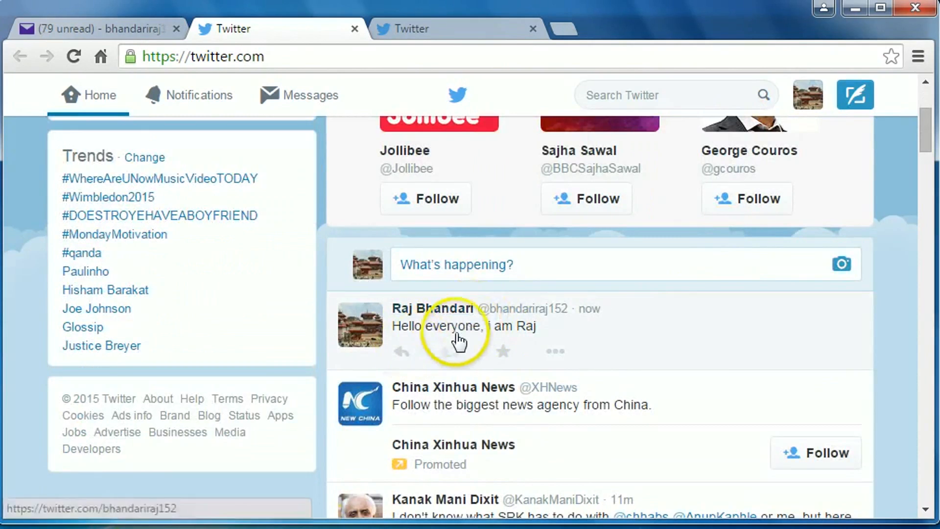
pyautogui.moveTo(559, 332)
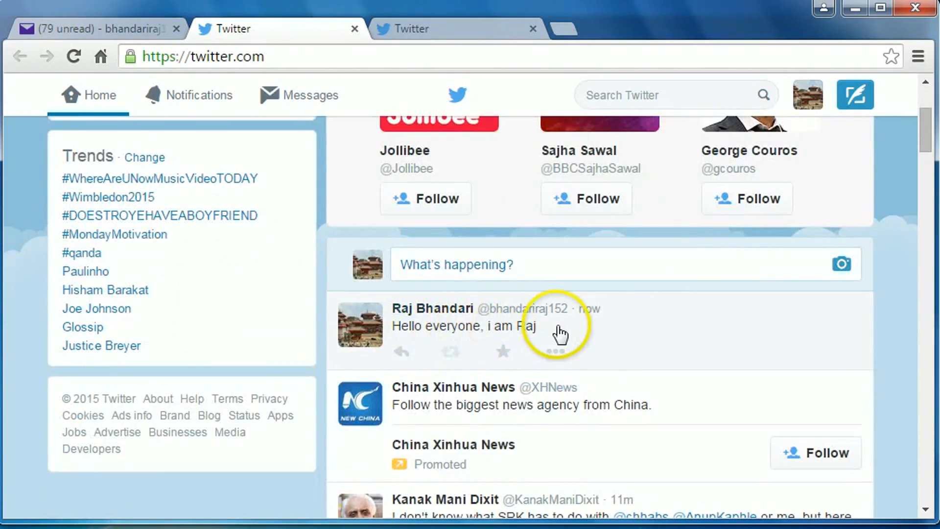
pyautogui.moveTo(482, 316)
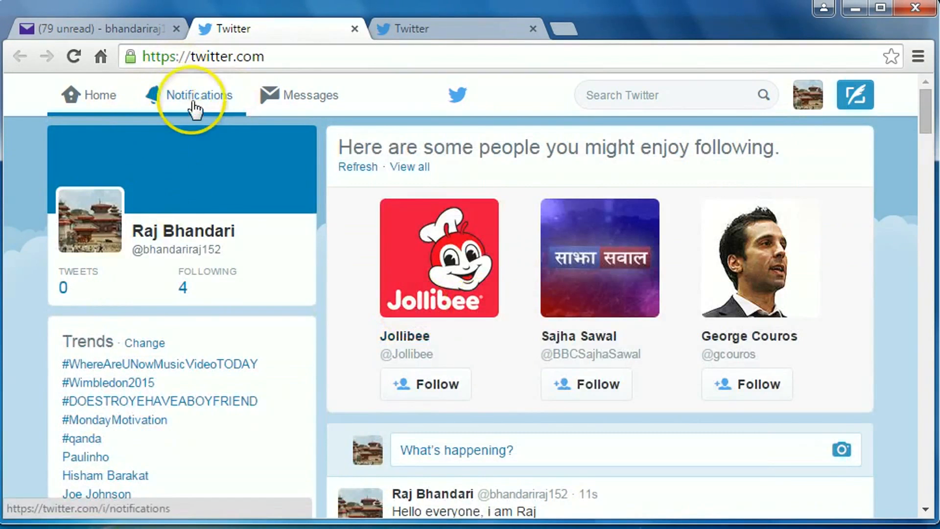
pyautogui.moveTo(311, 95)
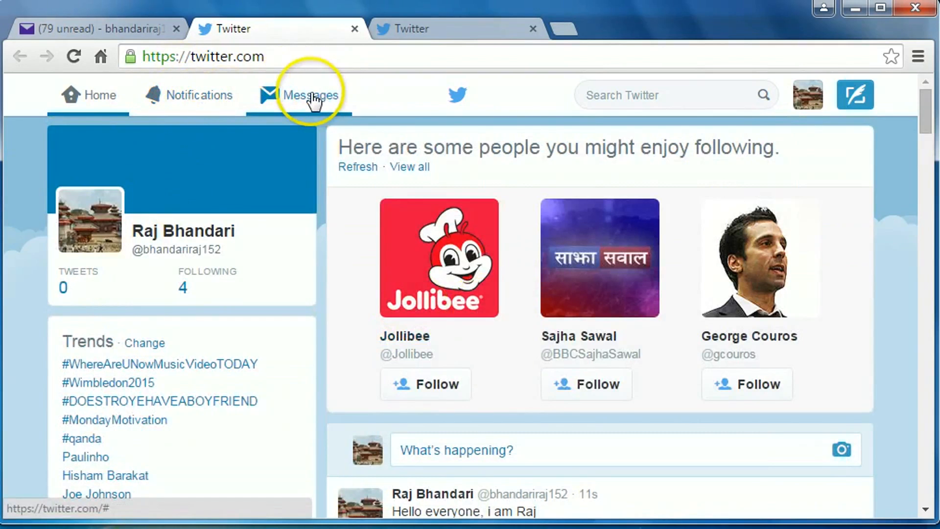
pyautogui.moveTo(510, 375)
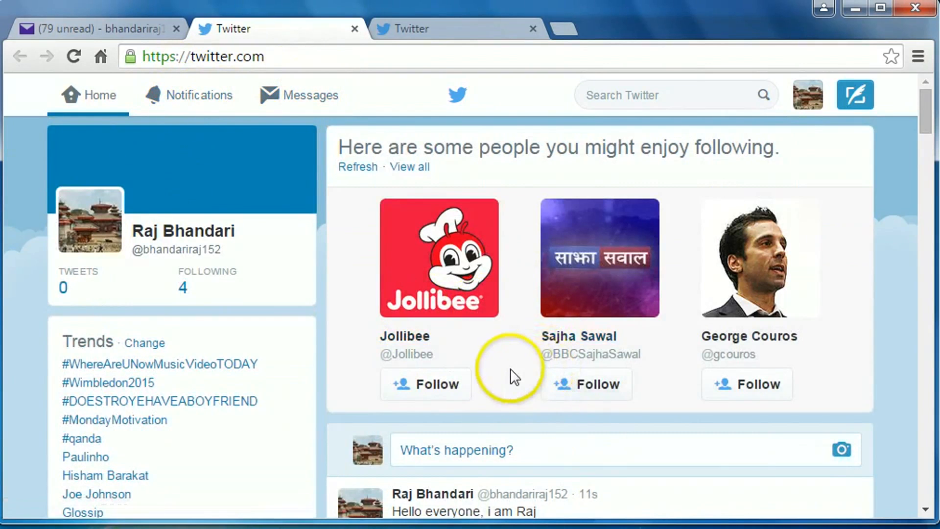